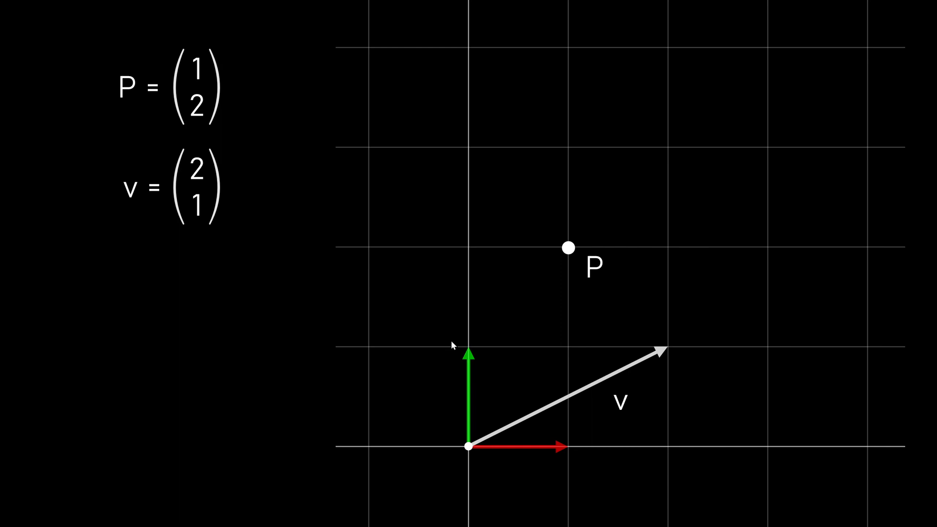
mouse_move(534, 426)
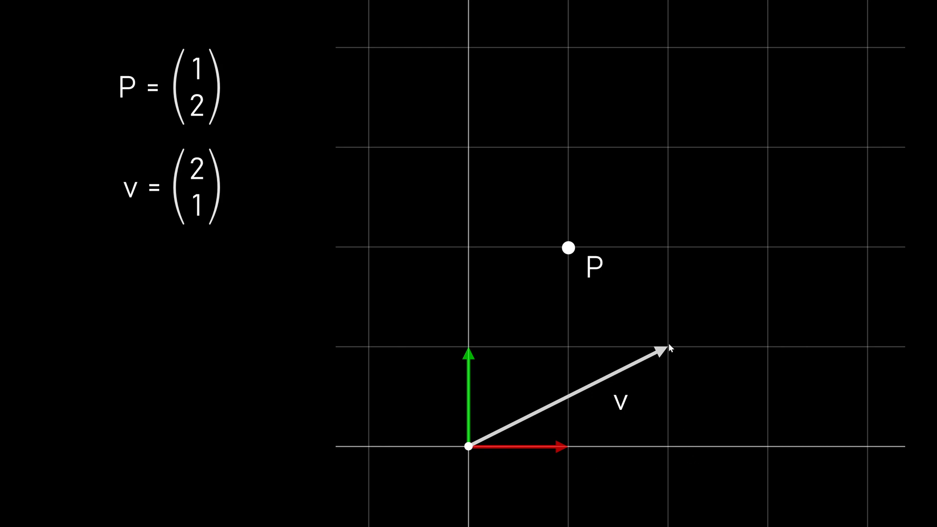
mouse_move(662, 369)
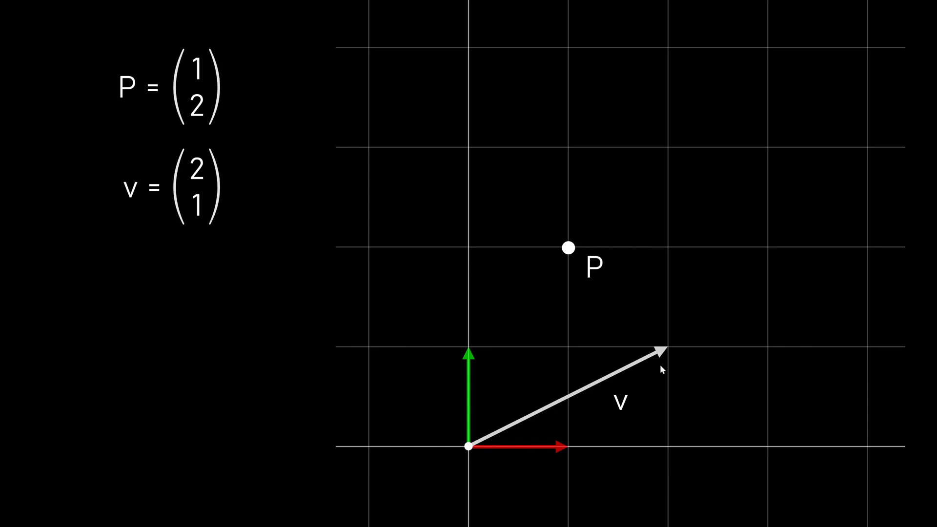
mouse_move(542, 467)
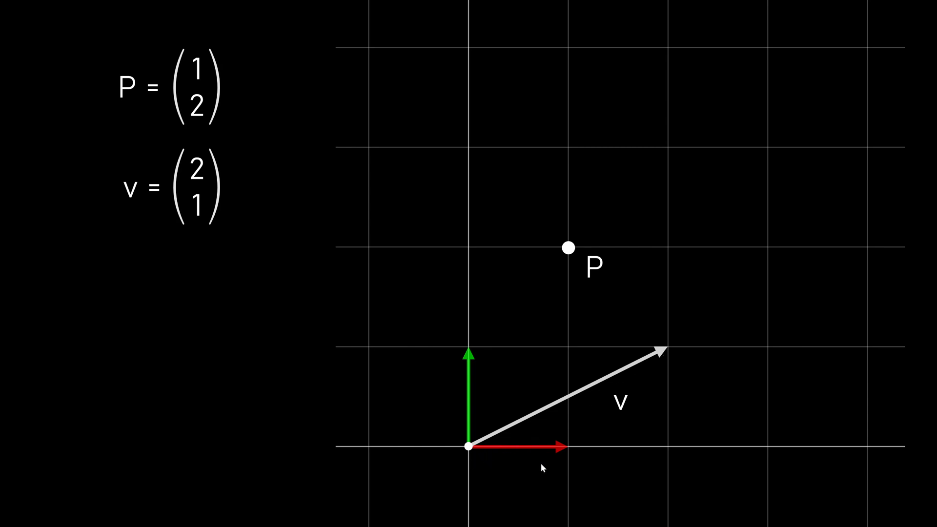
mouse_move(653, 374)
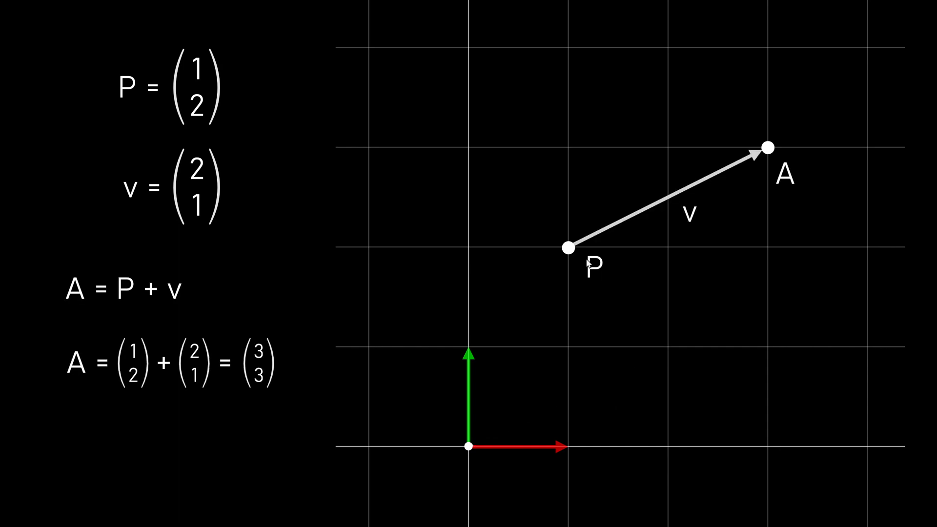
mouse_move(587, 264)
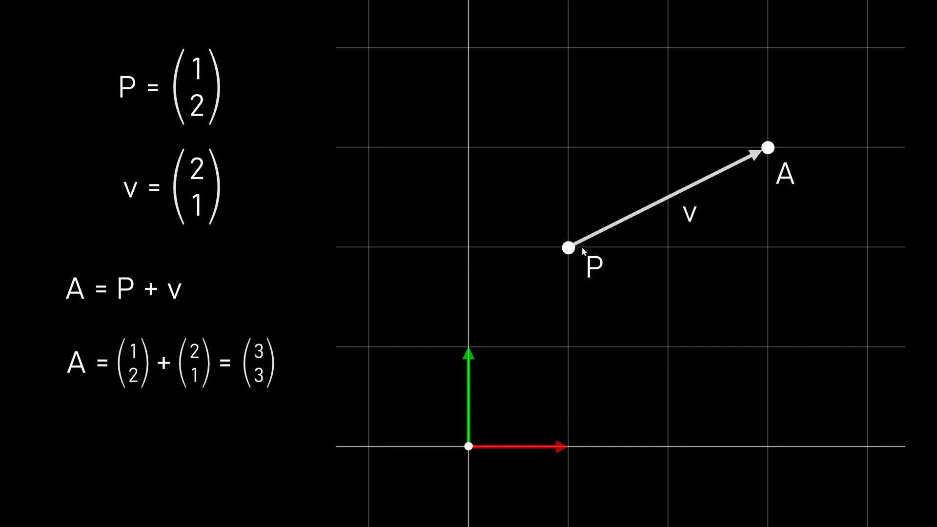
mouse_move(635, 251)
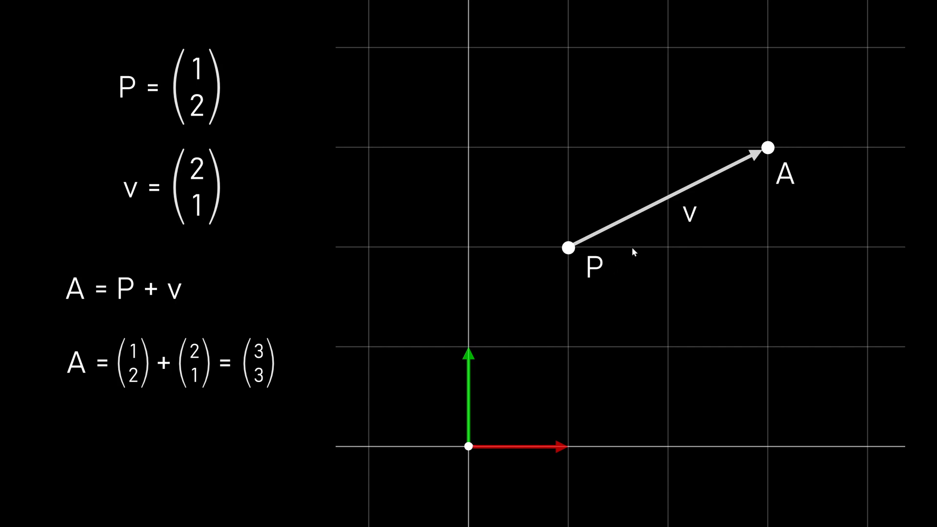
mouse_move(758, 174)
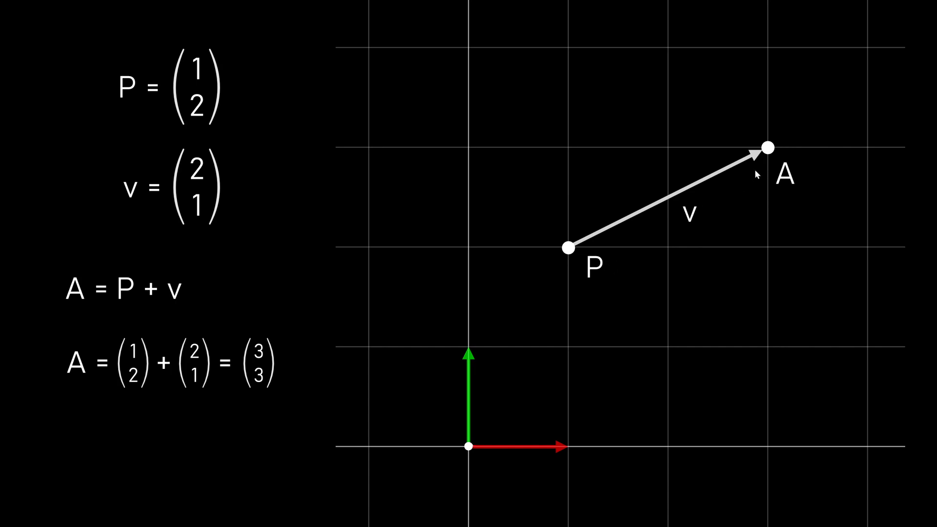
mouse_move(767, 170)
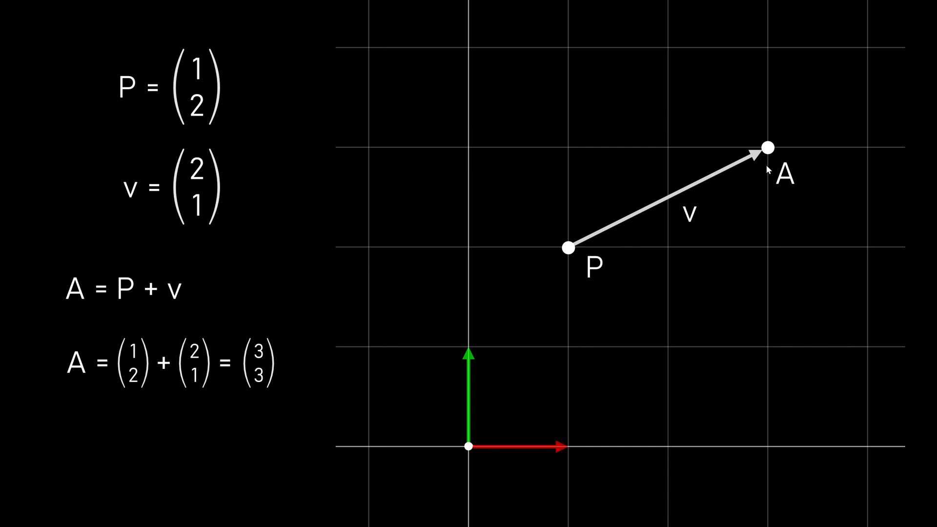
mouse_move(129, 310)
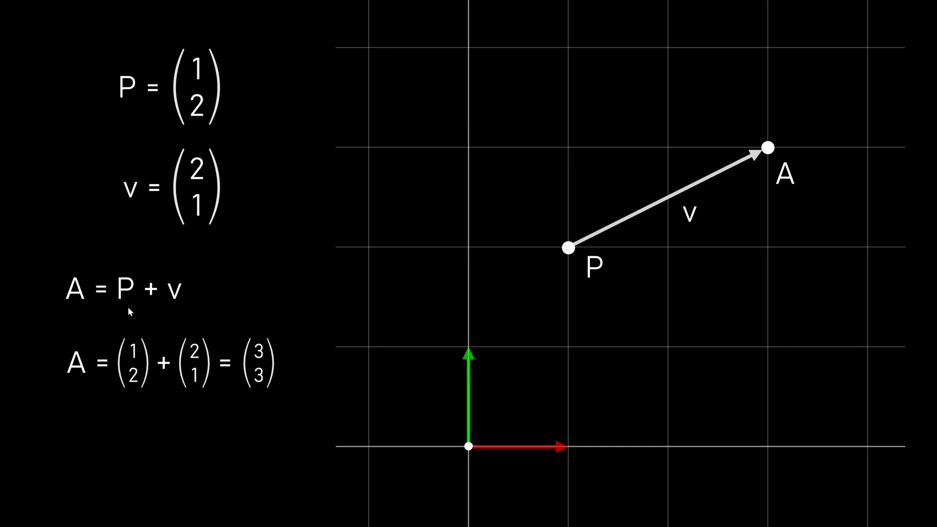
mouse_move(150, 312)
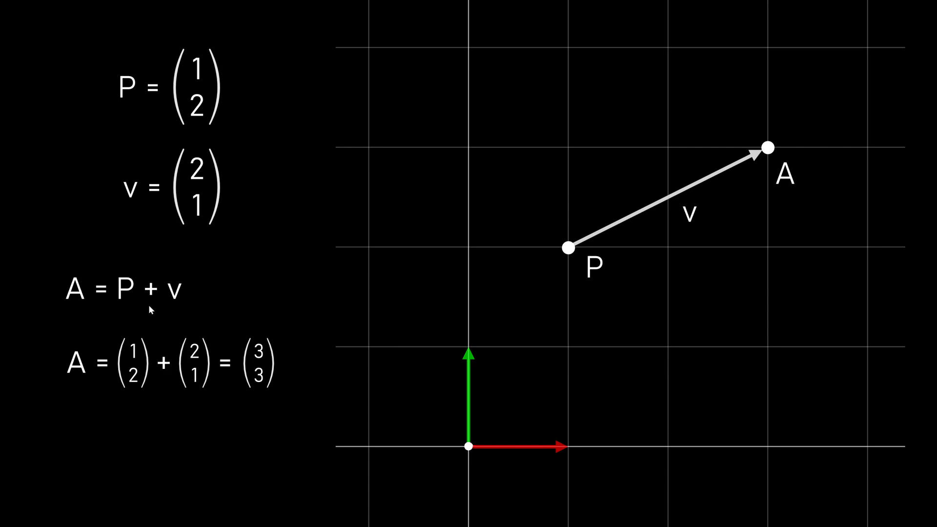
mouse_move(81, 391)
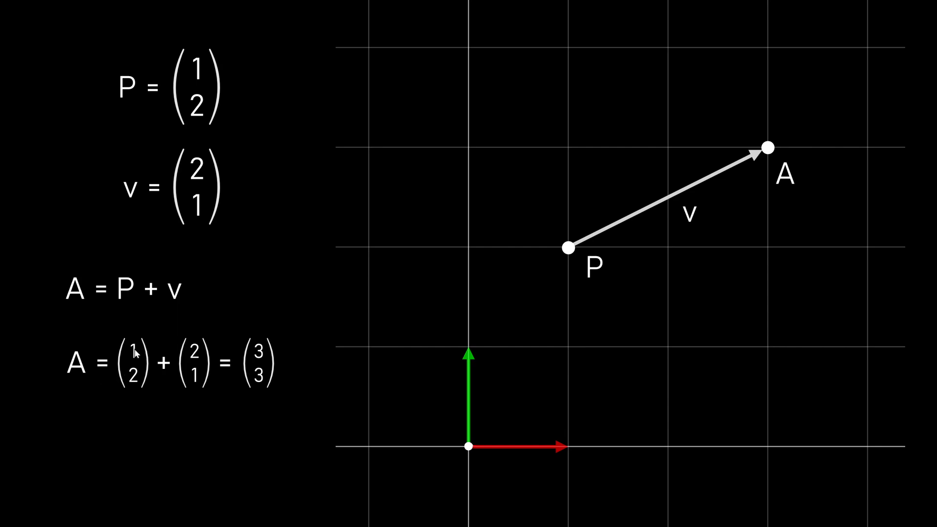
mouse_move(264, 384)
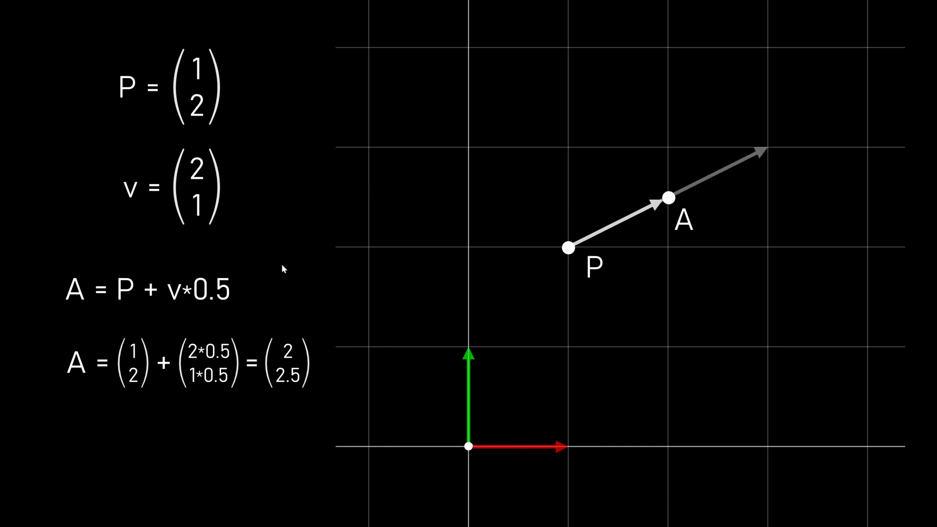
mouse_move(591, 265)
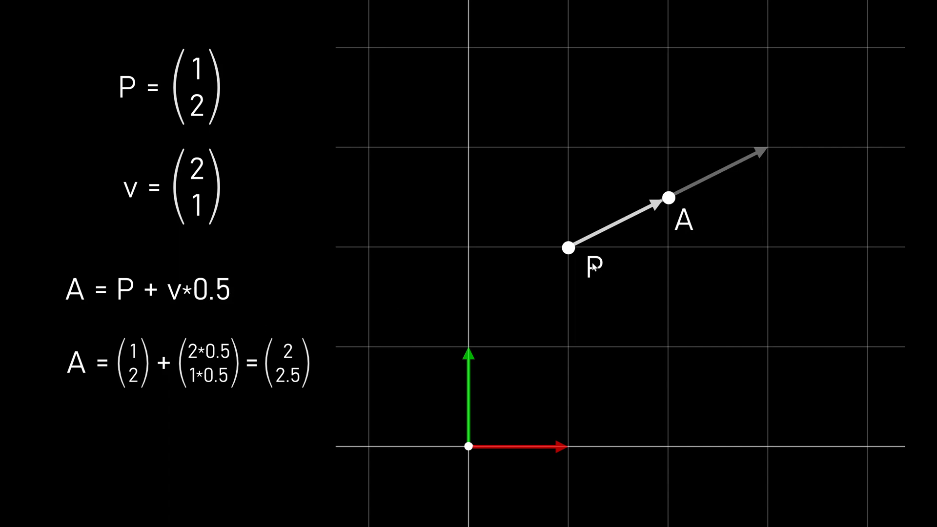
mouse_move(704, 198)
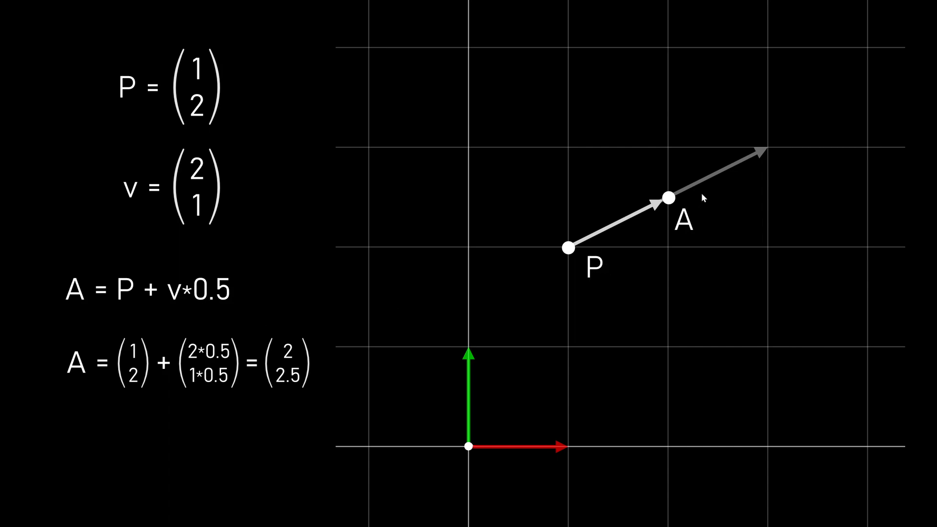
mouse_move(238, 295)
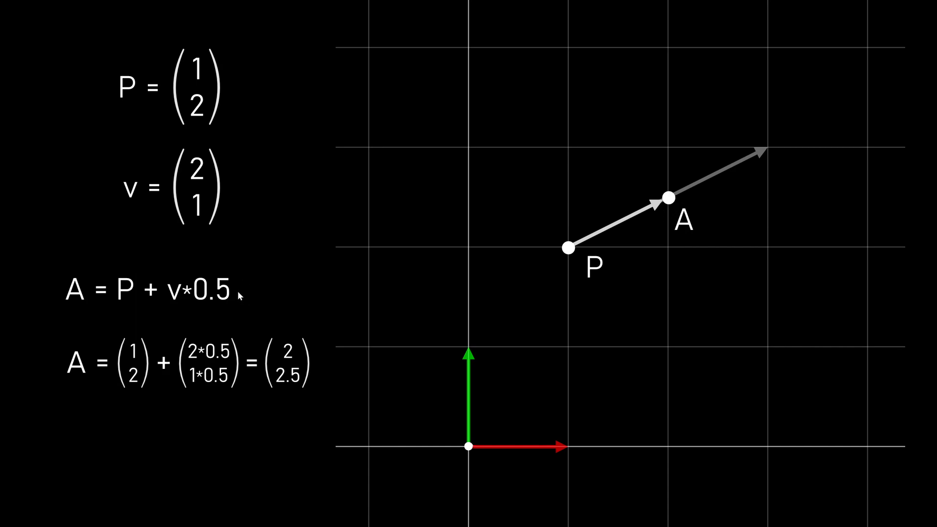
mouse_move(334, 285)
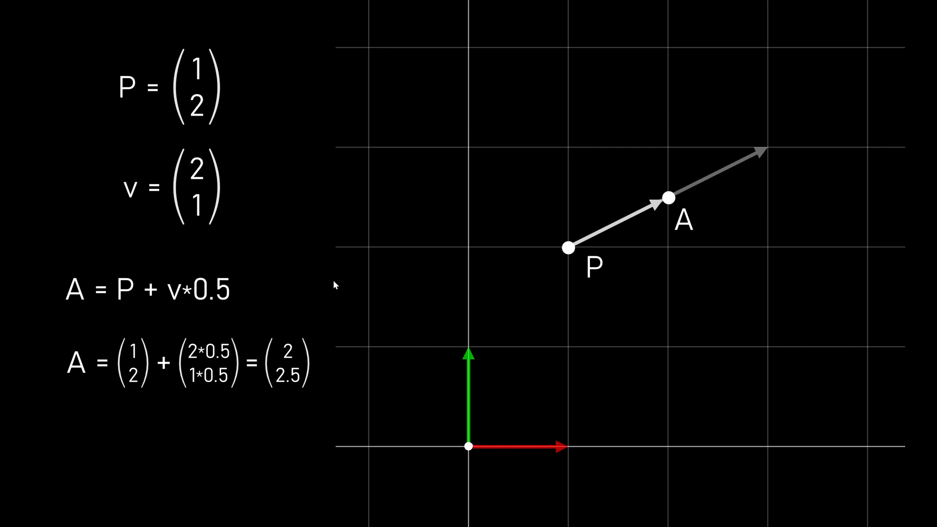
mouse_move(464, 315)
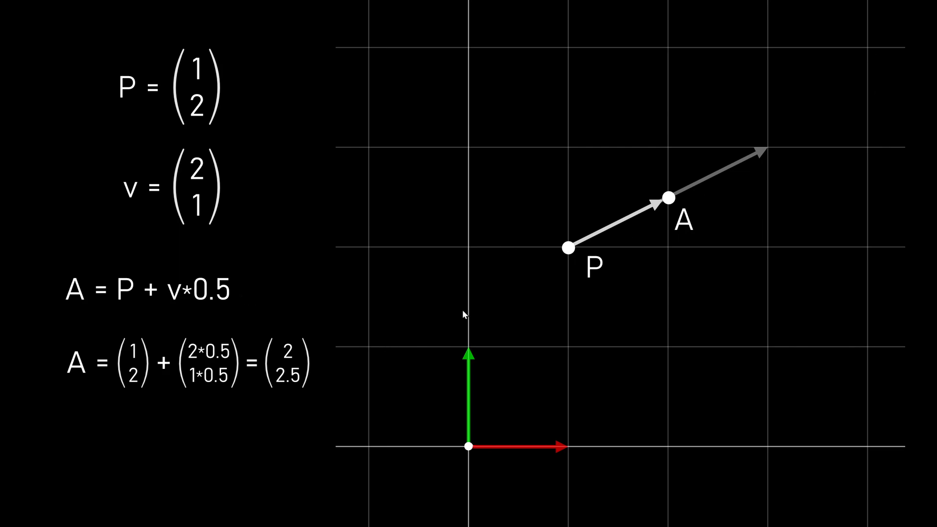
mouse_move(542, 262)
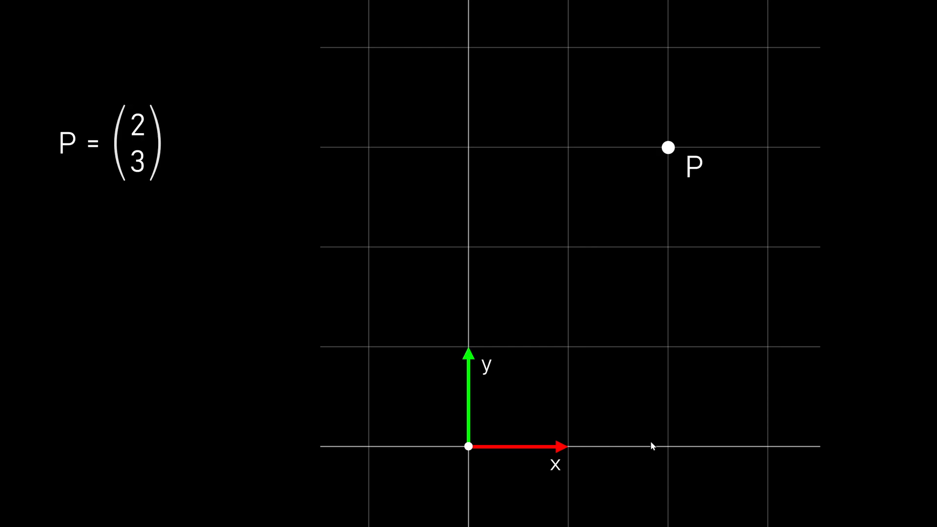
mouse_move(656, 448)
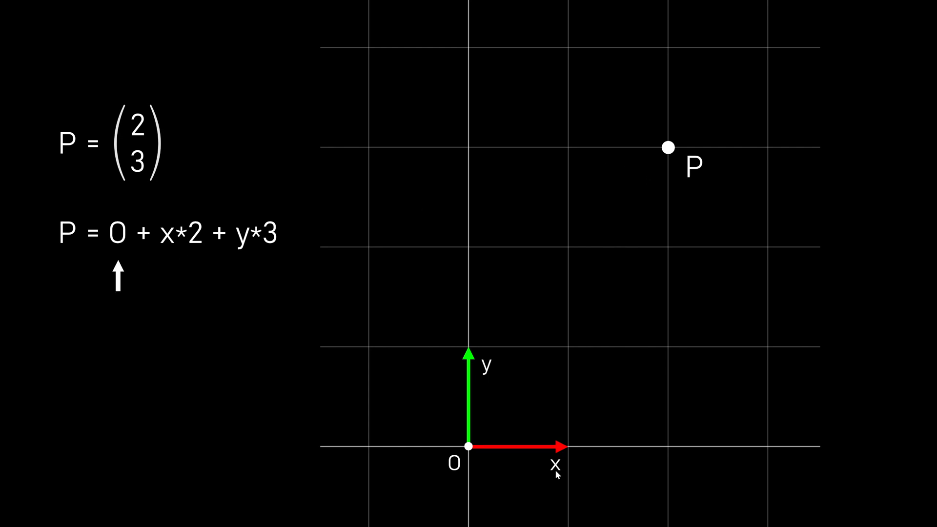
mouse_move(476, 461)
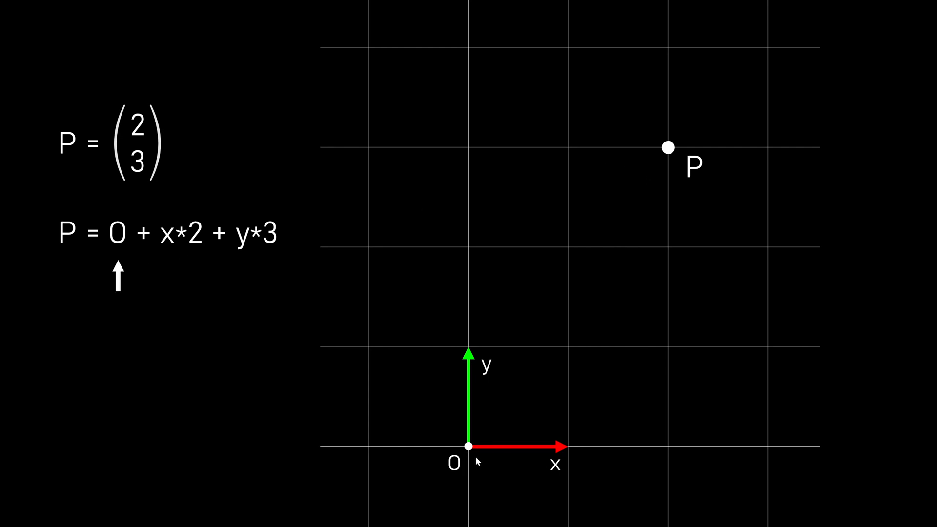
mouse_move(515, 458)
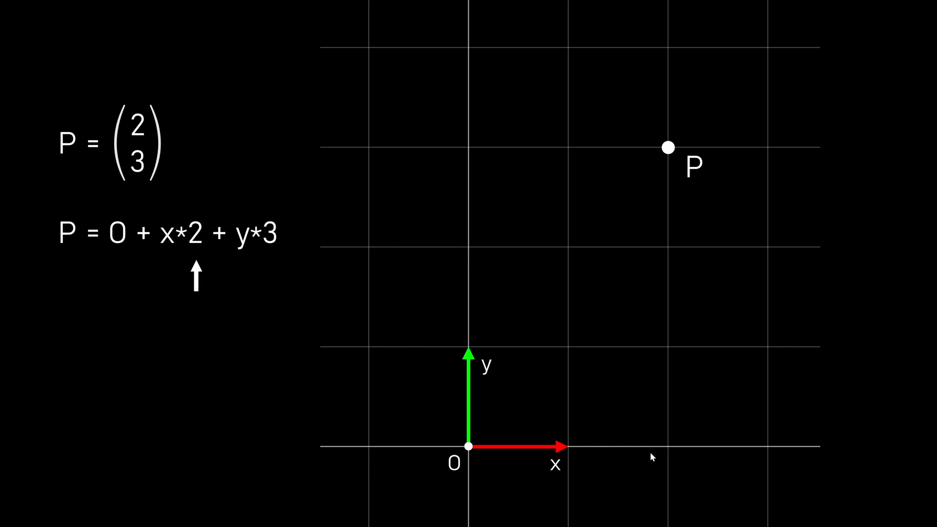
mouse_move(682, 313)
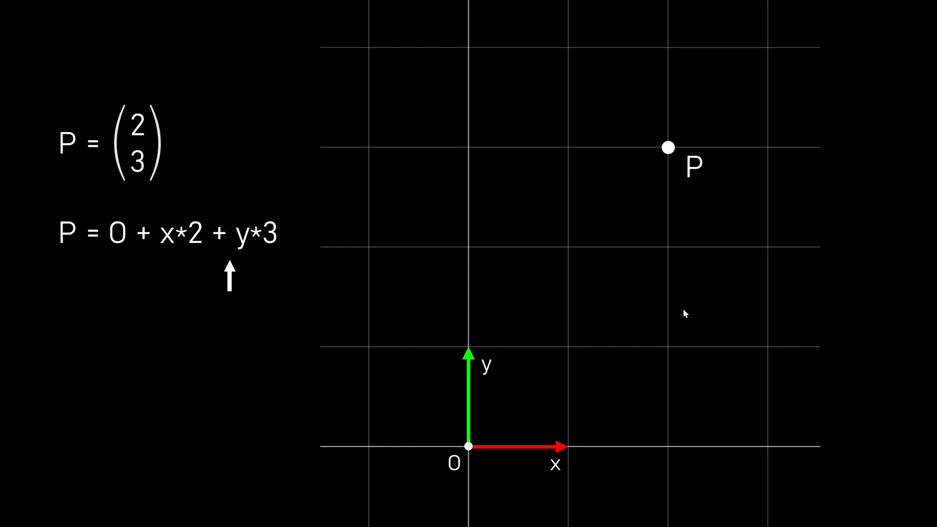
mouse_move(687, 168)
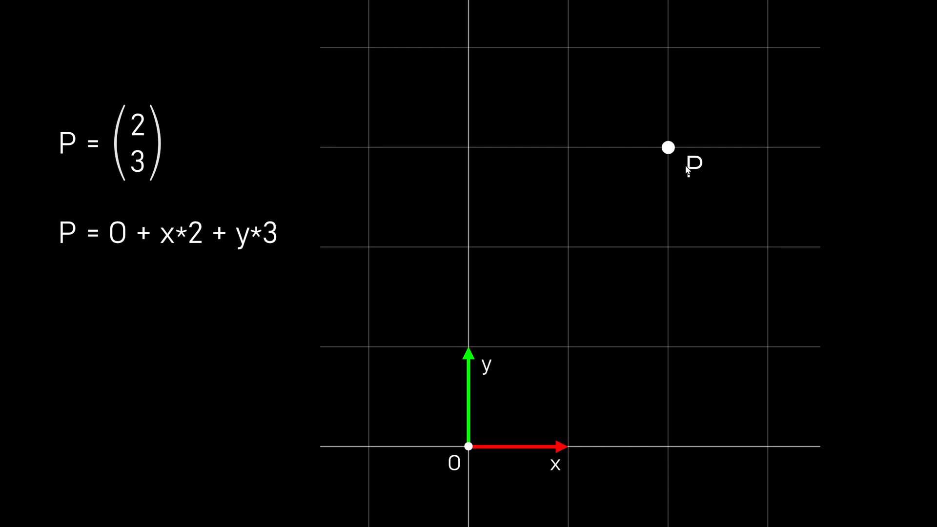
mouse_move(623, 142)
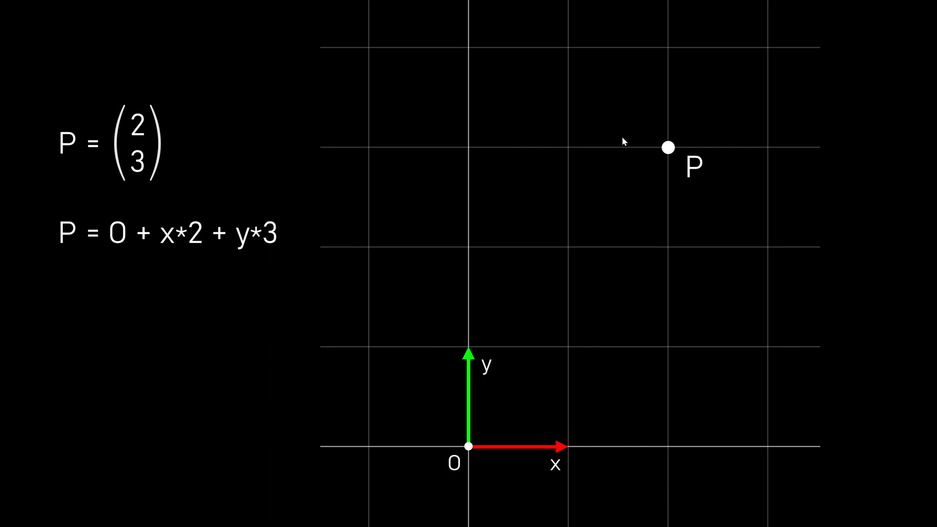
mouse_move(539, 287)
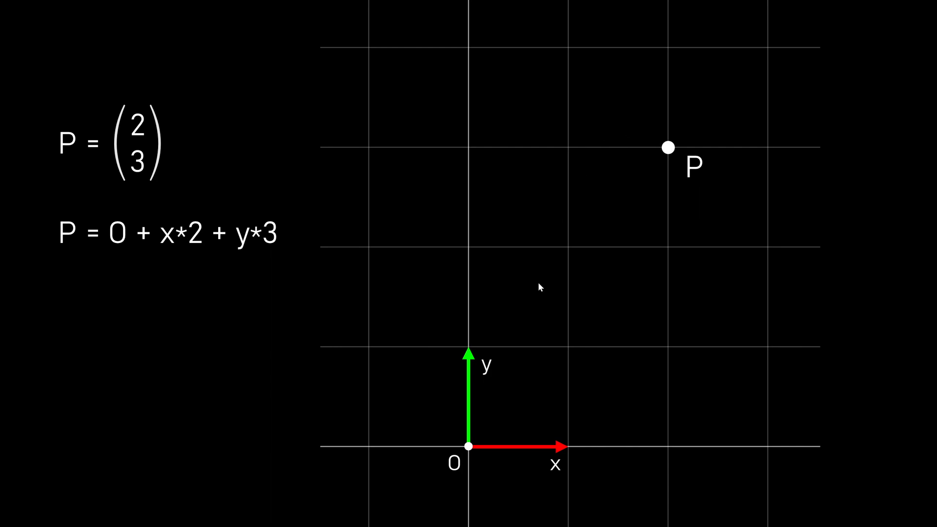
mouse_move(661, 162)
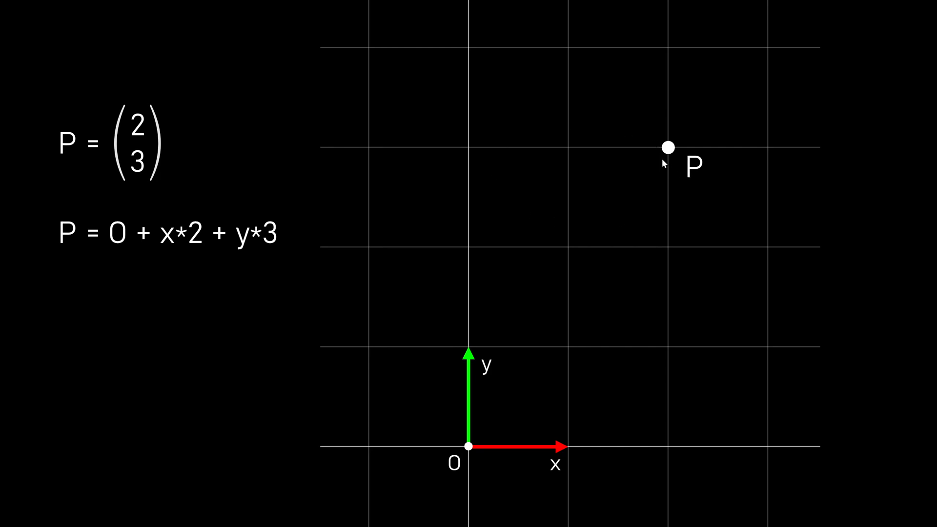
mouse_move(538, 177)
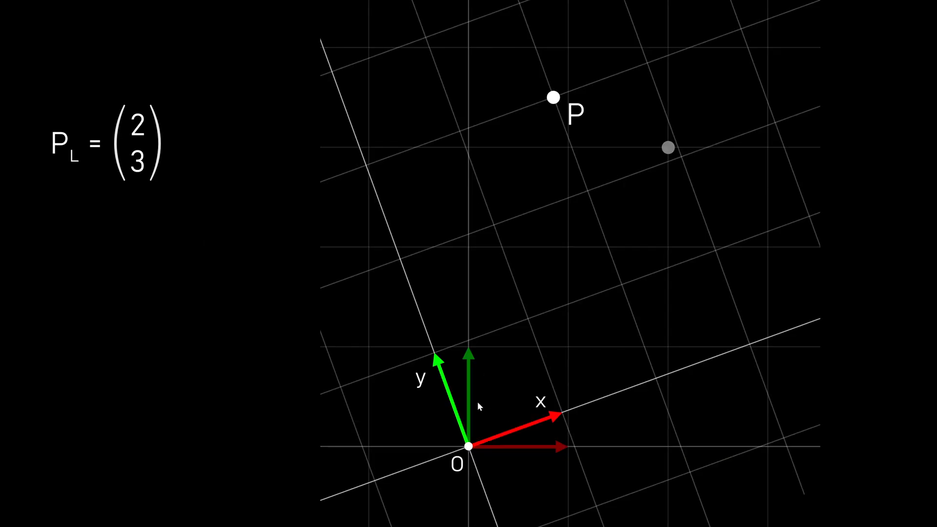
mouse_move(627, 387)
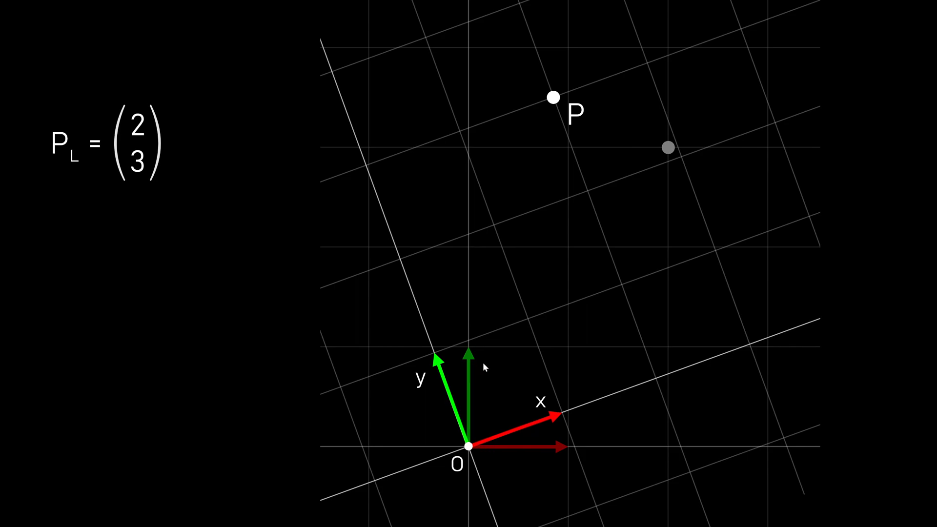
mouse_move(632, 451)
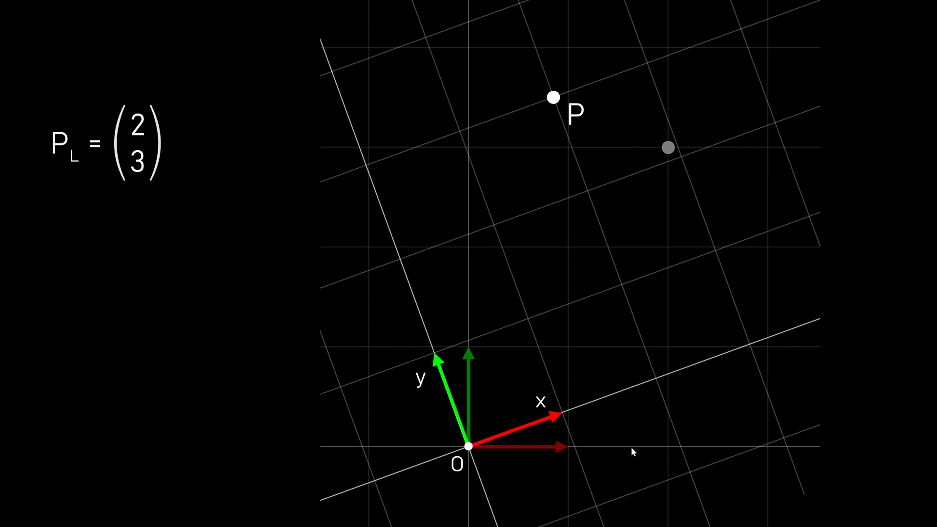
mouse_move(101, 187)
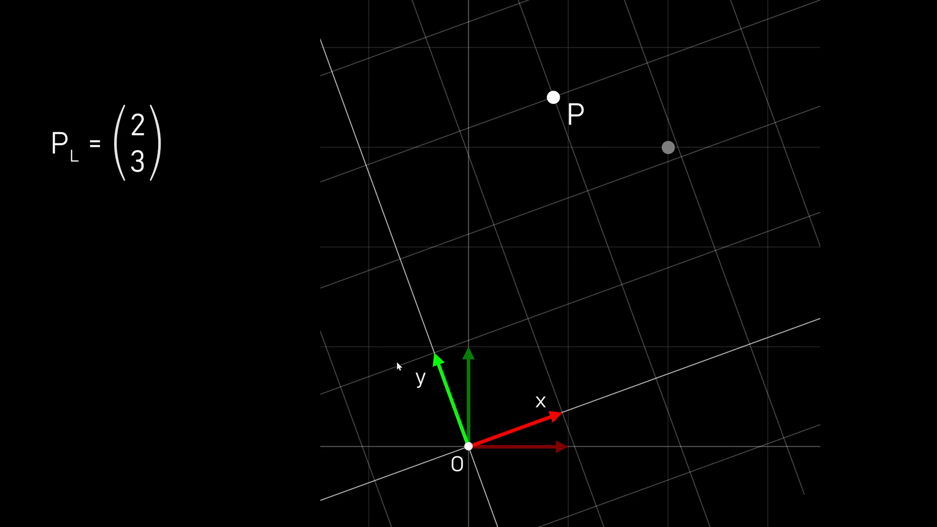
mouse_move(687, 150)
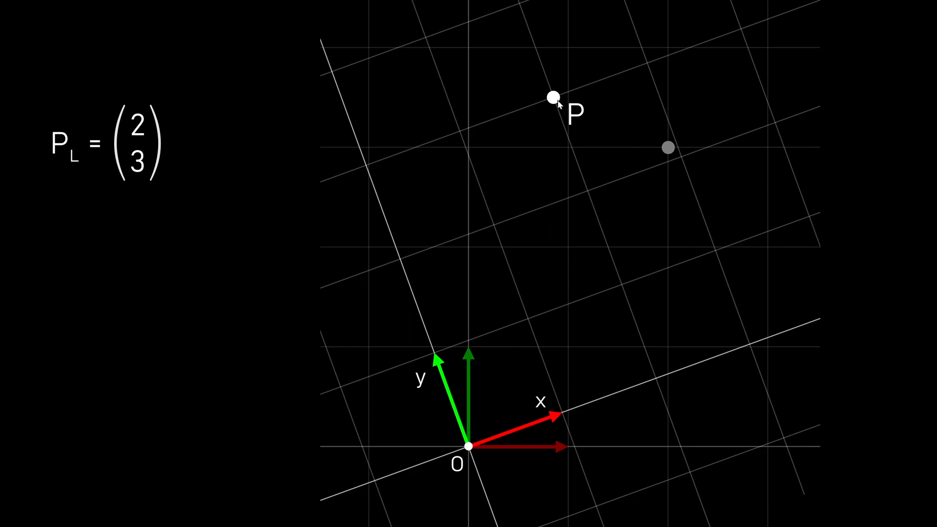
mouse_move(484, 414)
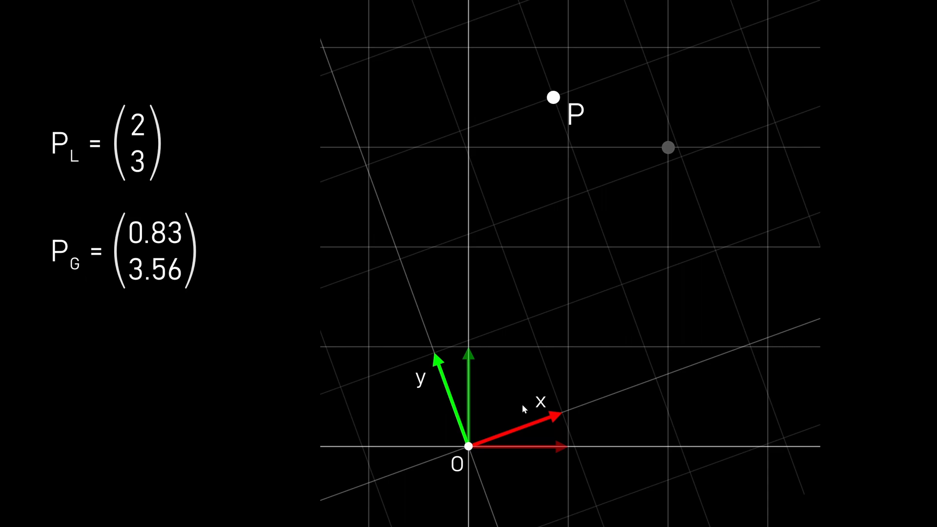
mouse_move(424, 368)
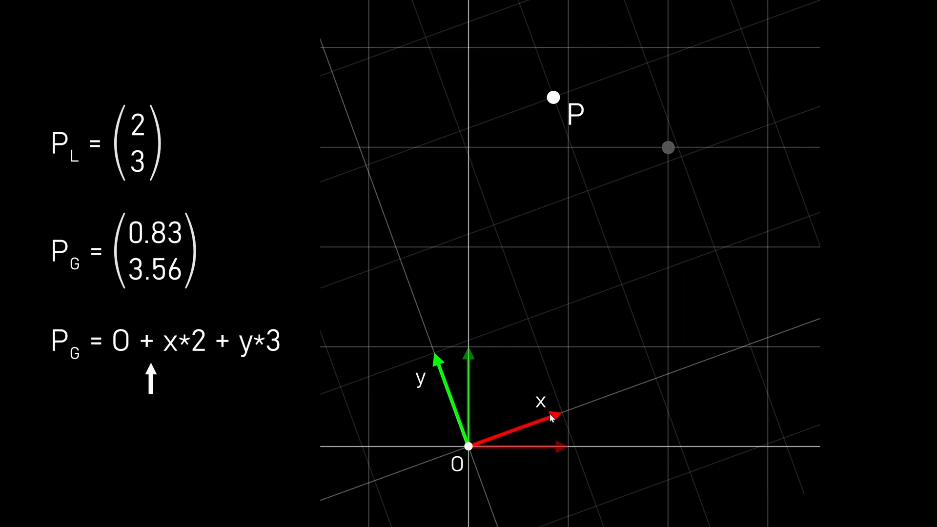
mouse_move(632, 389)
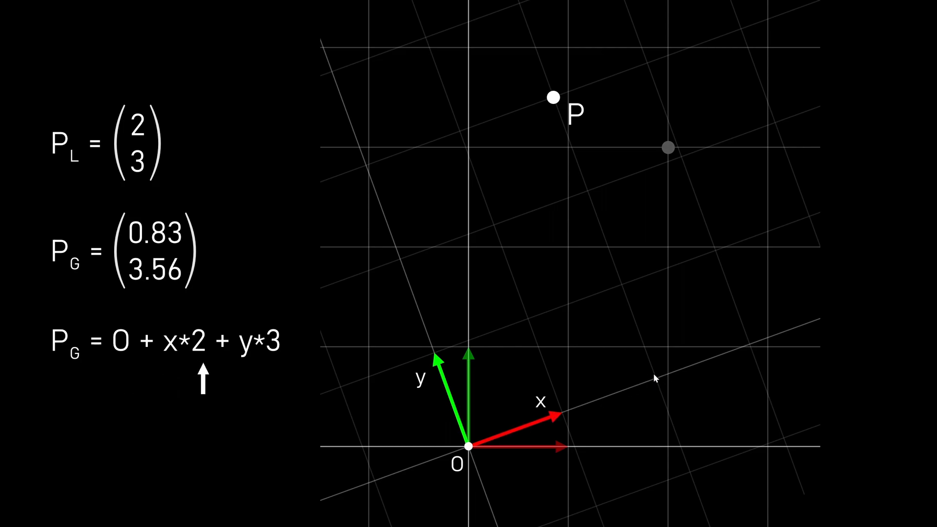
mouse_move(597, 203)
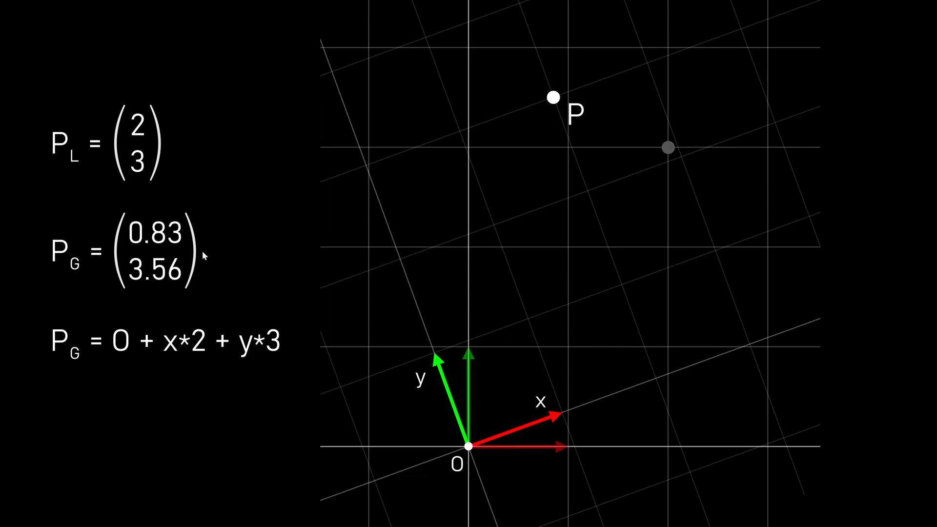
mouse_move(455, 446)
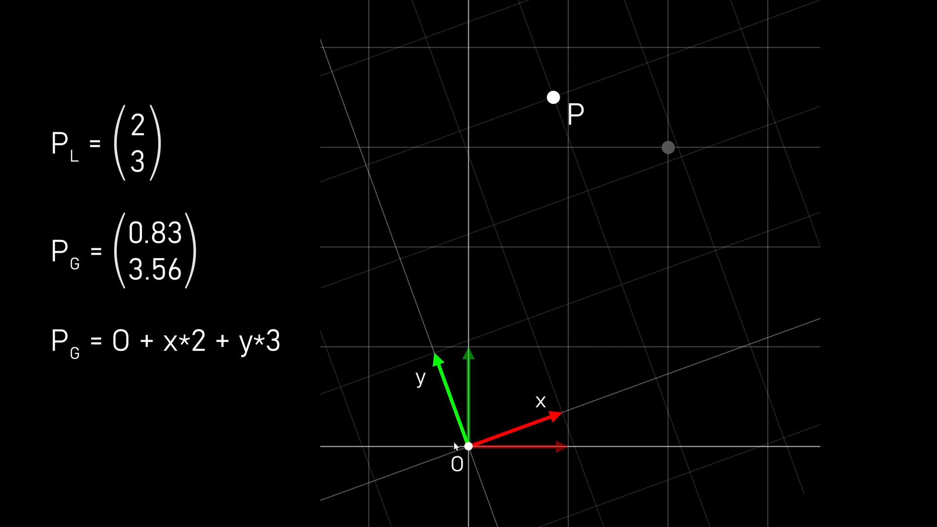
mouse_move(529, 424)
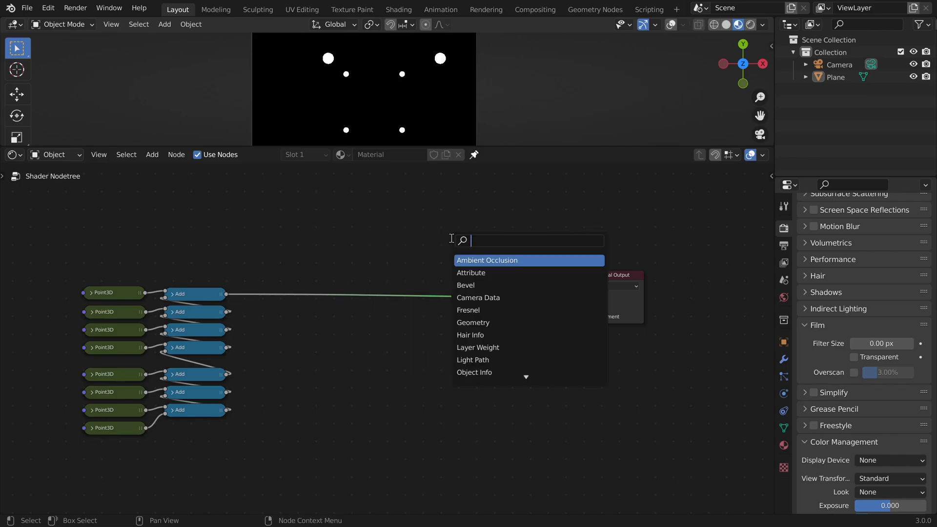
Add Combine XYZ nodes for unit axes (1,0,0), (0,1,0), (0,0,1) and link them to Point3D
type("combine")
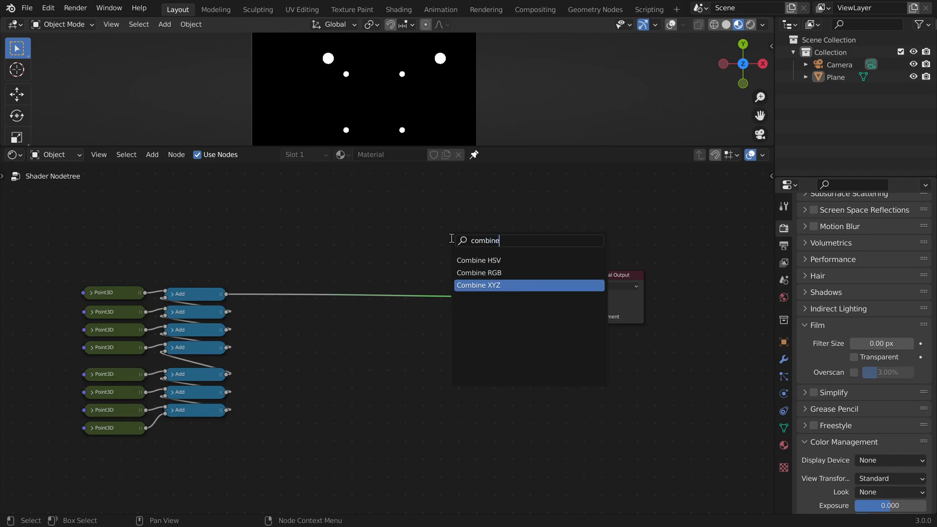
left_click(477, 284)
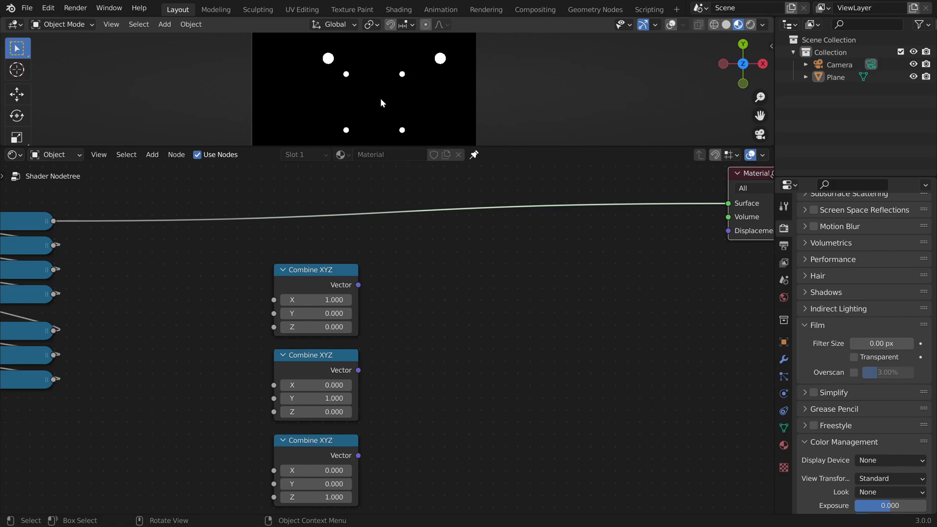
mouse_move(409, 187)
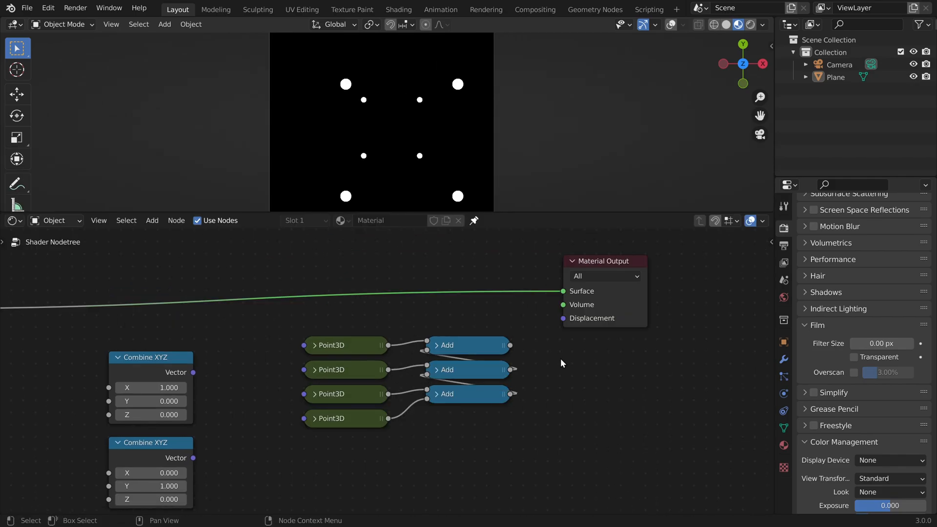
mouse_move(367, 332)
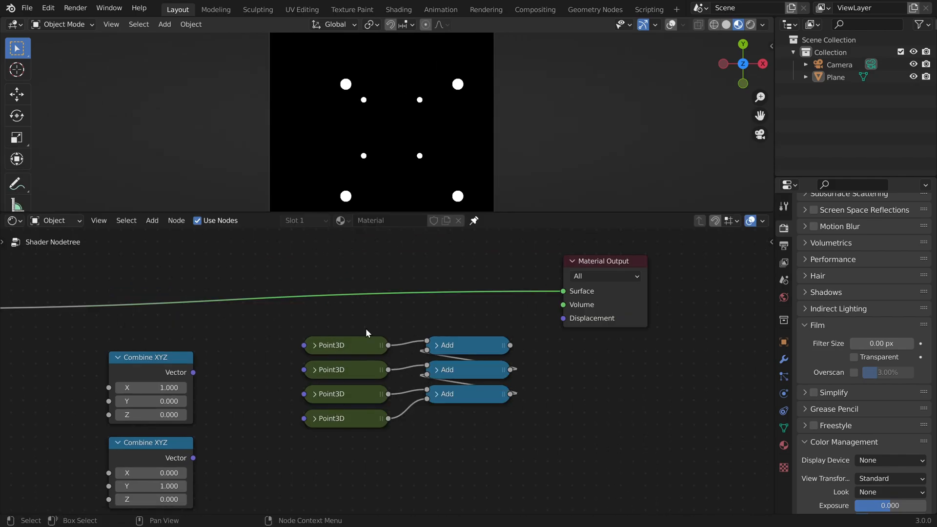
mouse_move(319, 422)
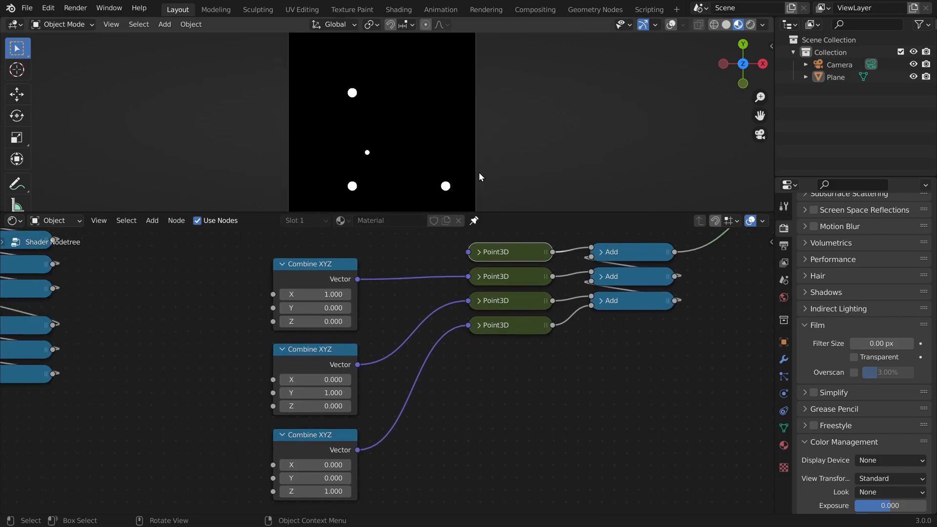
mouse_move(394, 152)
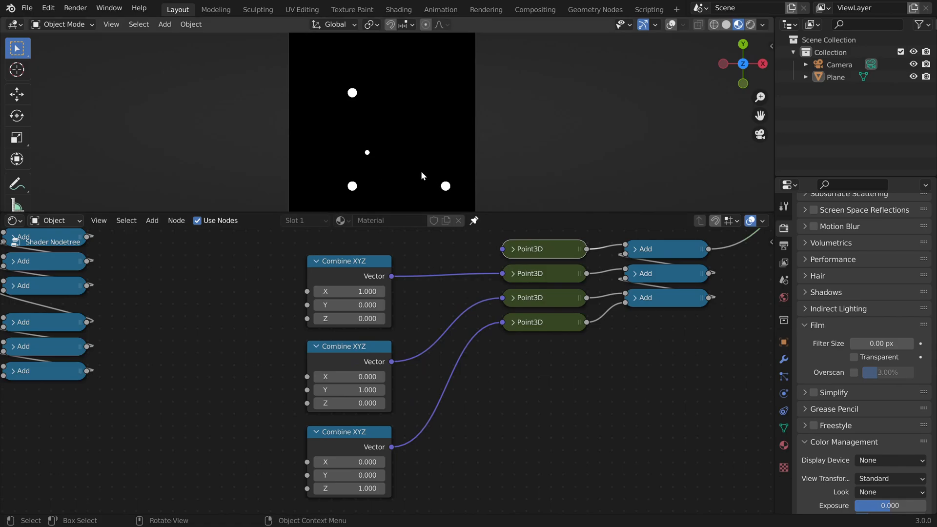
mouse_move(487, 178)
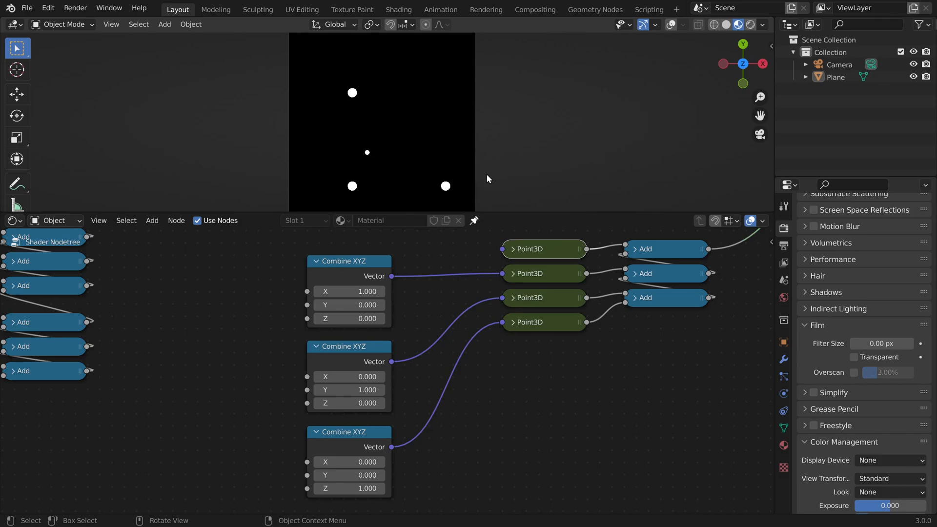
mouse_move(389, 104)
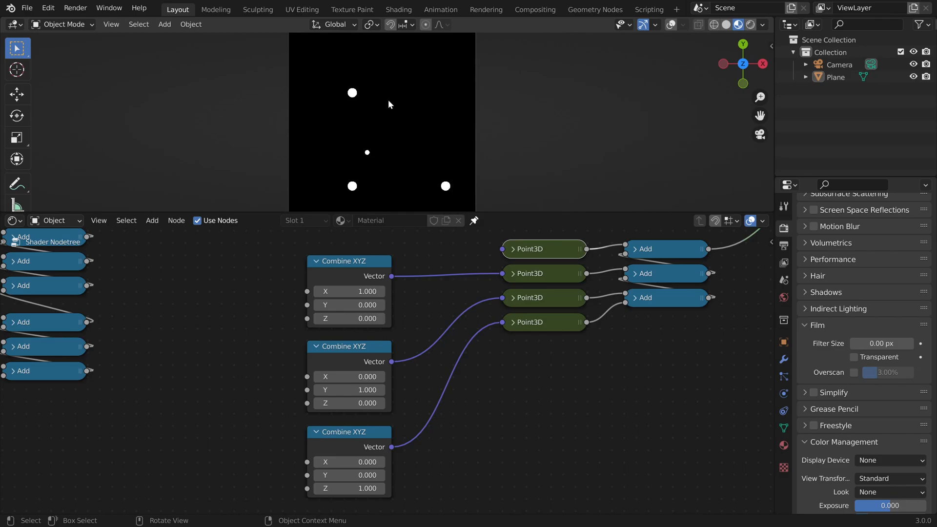
mouse_move(379, 114)
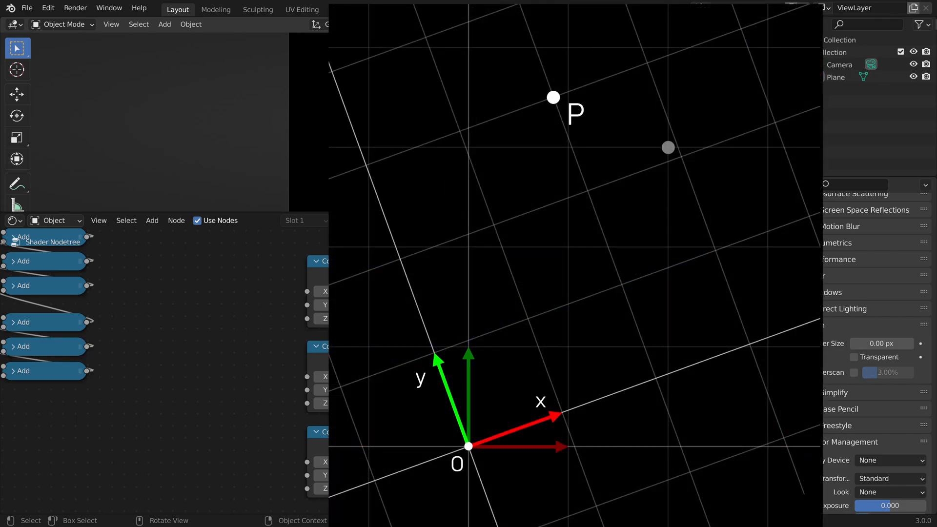
Search for a Value node to drive the angle θ for the unit circle
type("valu")
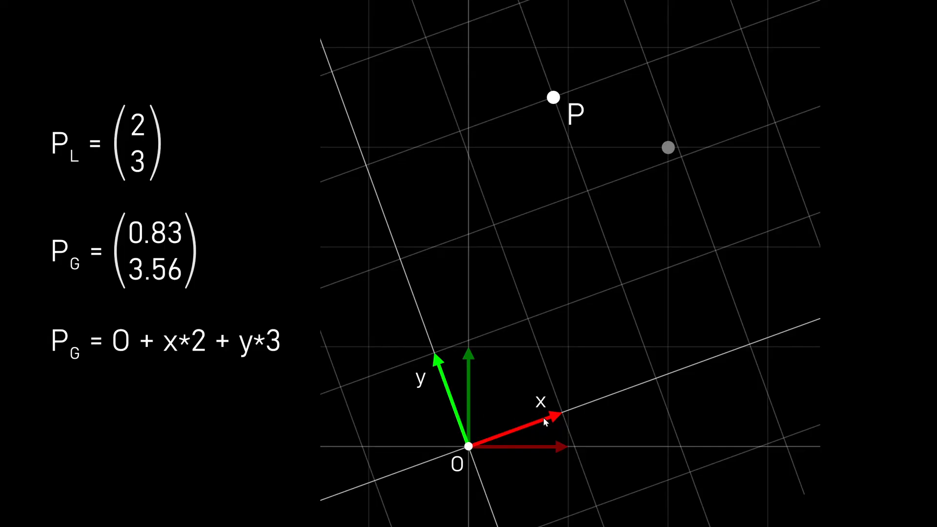
mouse_move(519, 435)
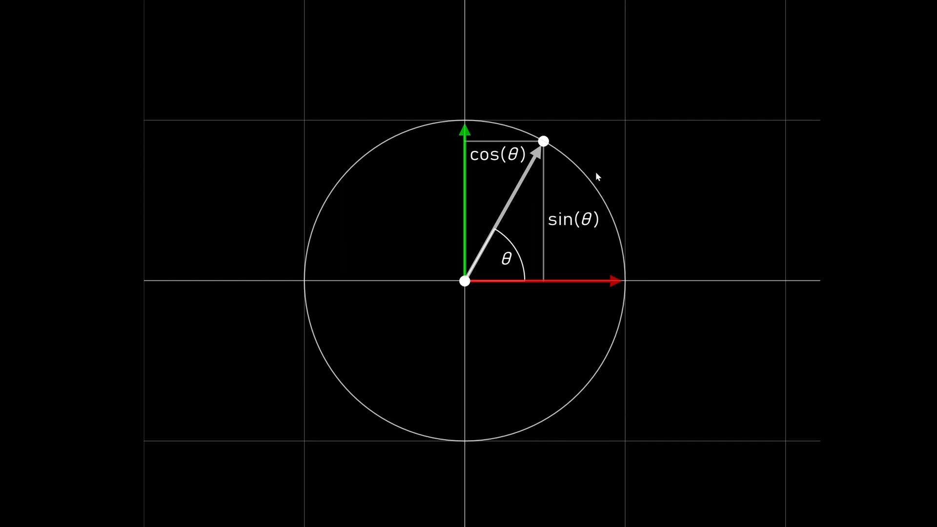
mouse_move(514, 137)
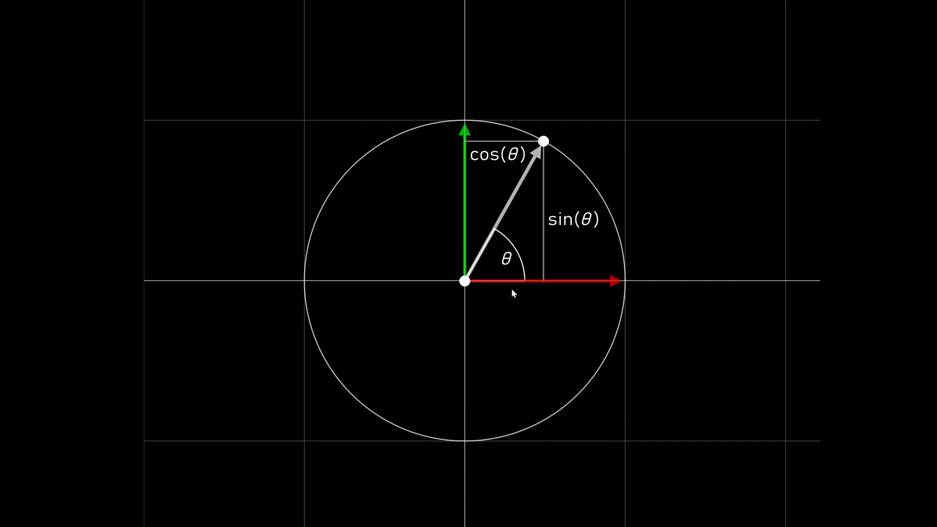
mouse_move(588, 230)
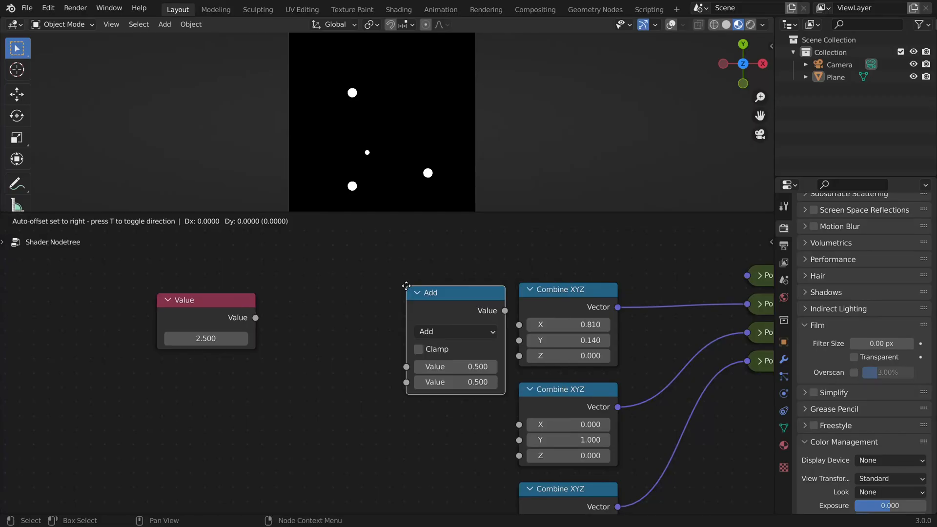
Set the math nodes to Cosine and Sine and feed them into Combine XYZ X and Y
left_click(454, 332)
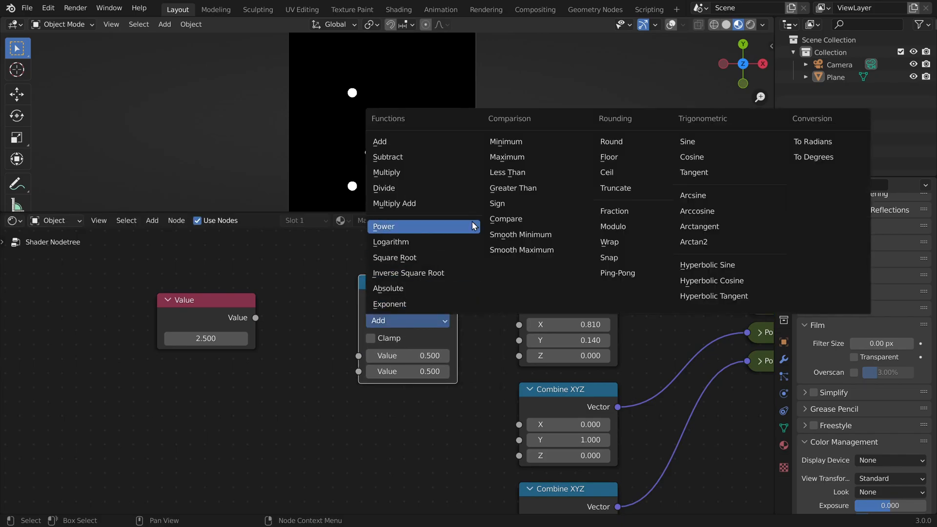
left_click(691, 156)
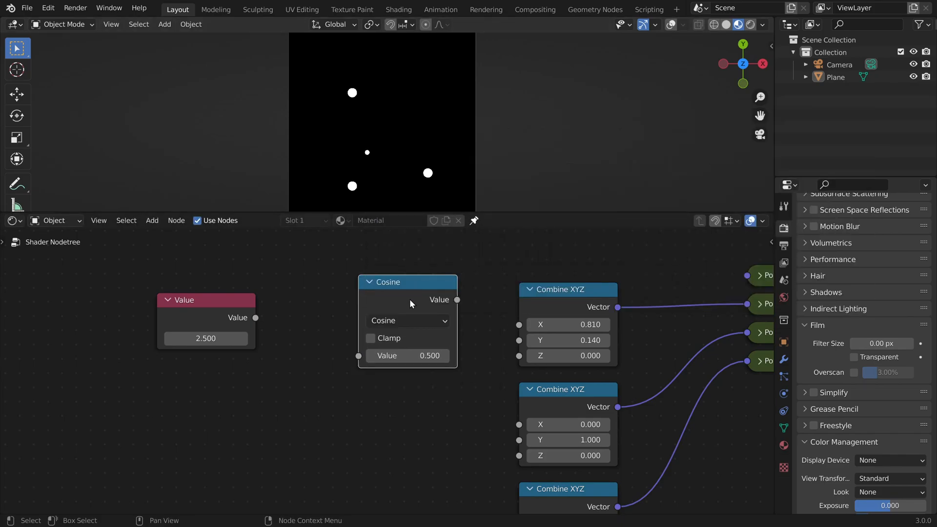
left_click(408, 320)
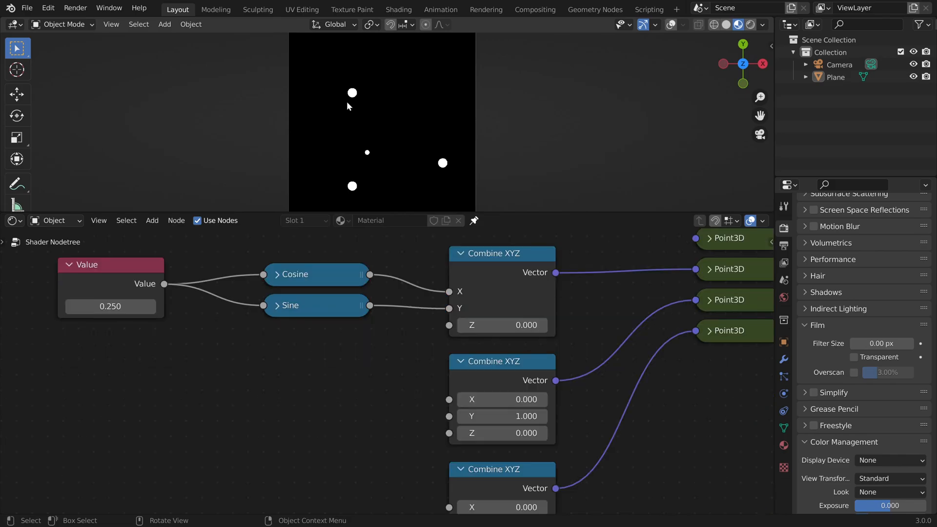
mouse_move(357, 123)
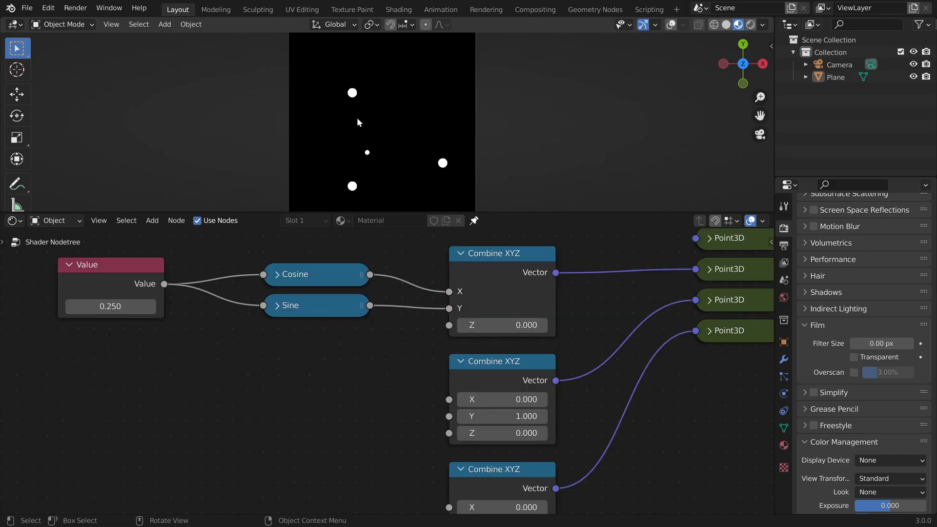
mouse_move(403, 173)
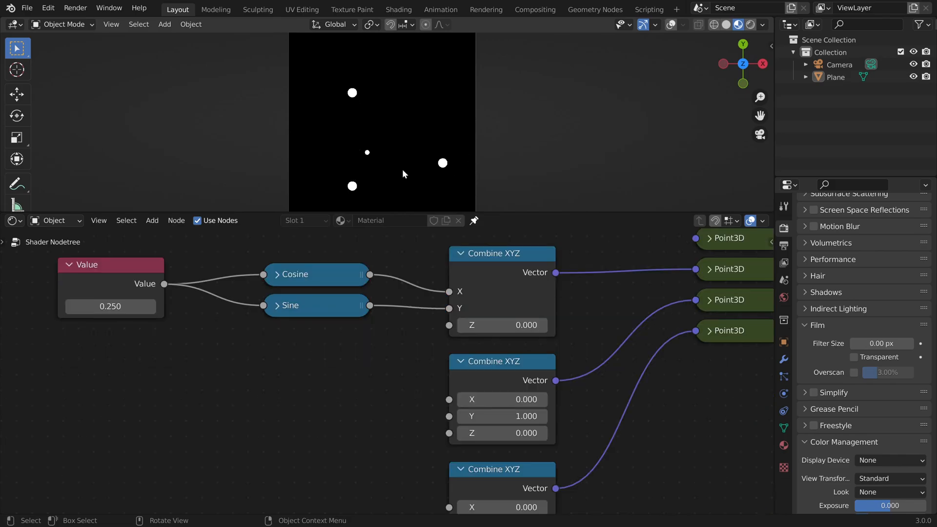
mouse_move(418, 188)
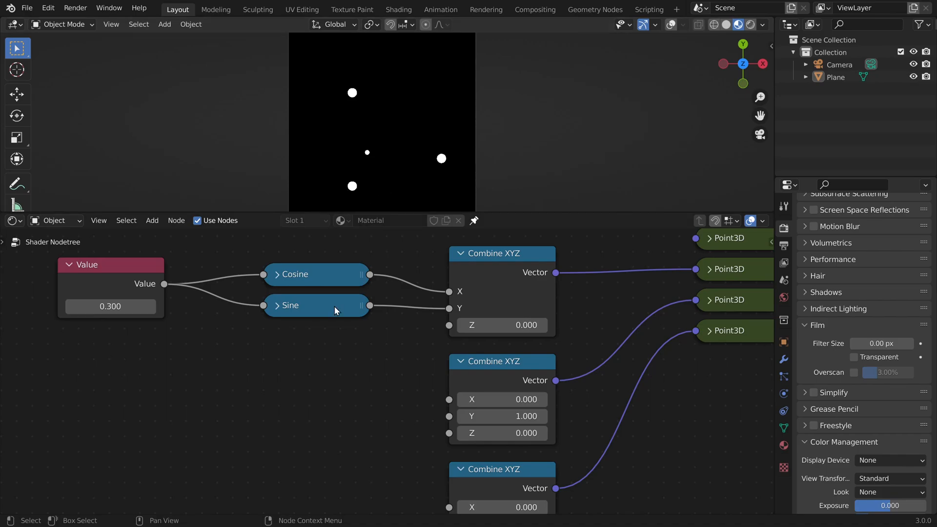
mouse_move(374, 190)
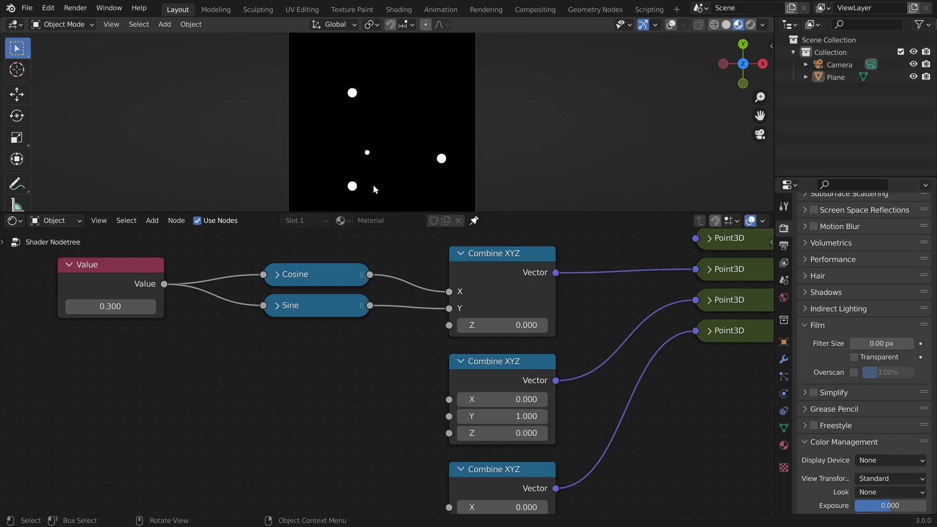
mouse_move(451, 136)
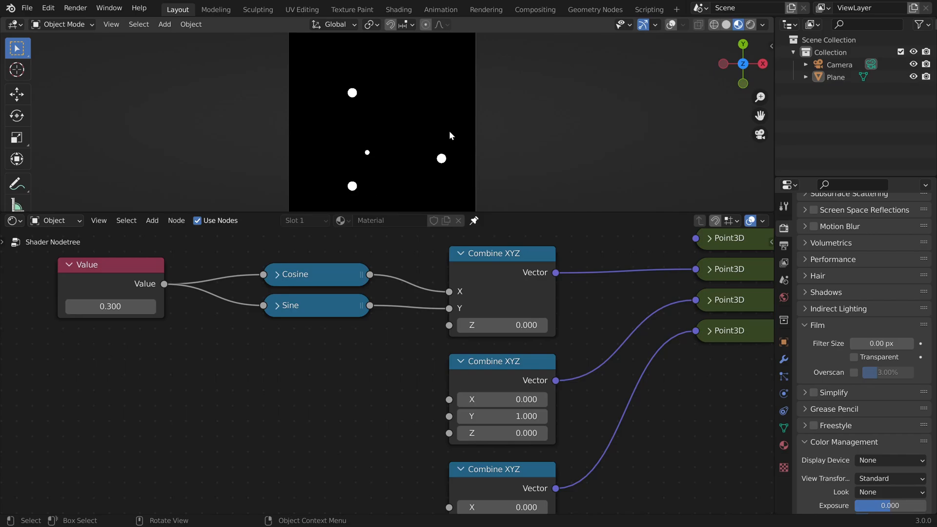
mouse_move(419, 114)
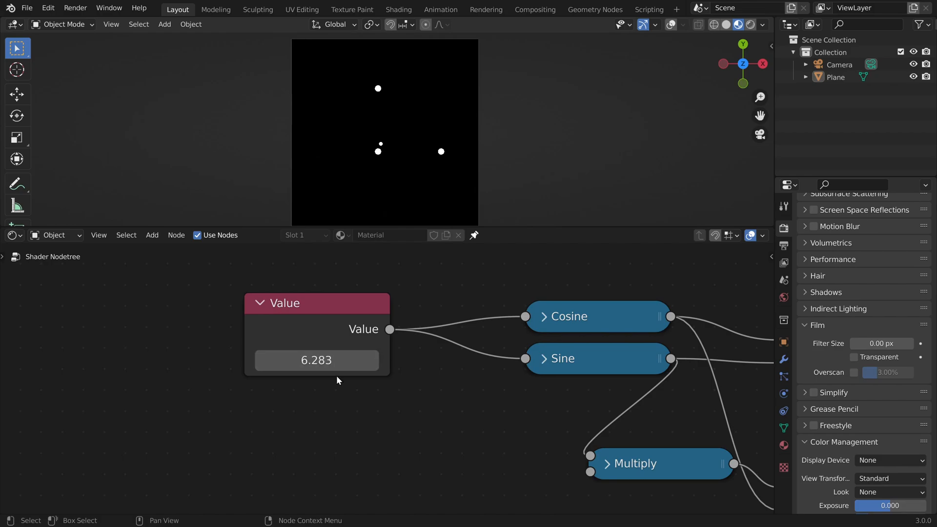
mouse_move(333, 379)
type("2")
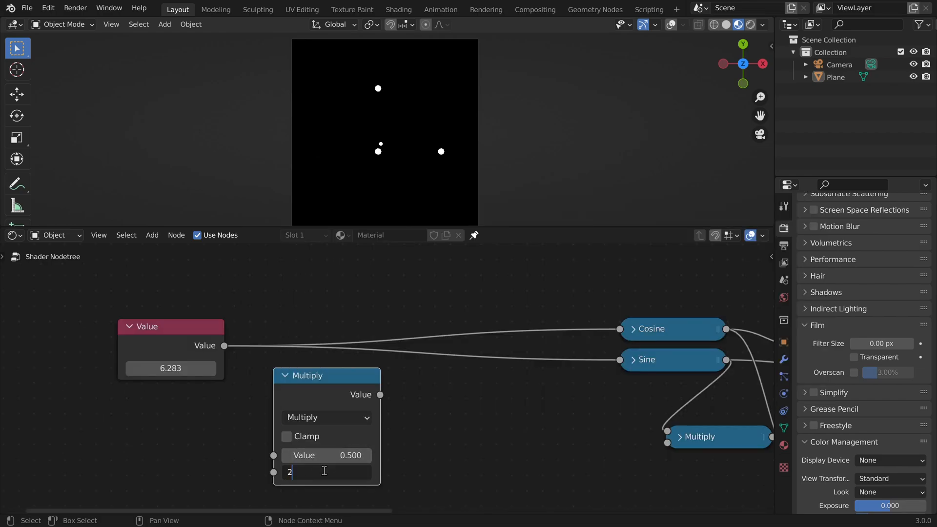
Multiply by 6.283, divide by 360 as a rad2deg group, set Value to 90, and select the setup
key("Return")
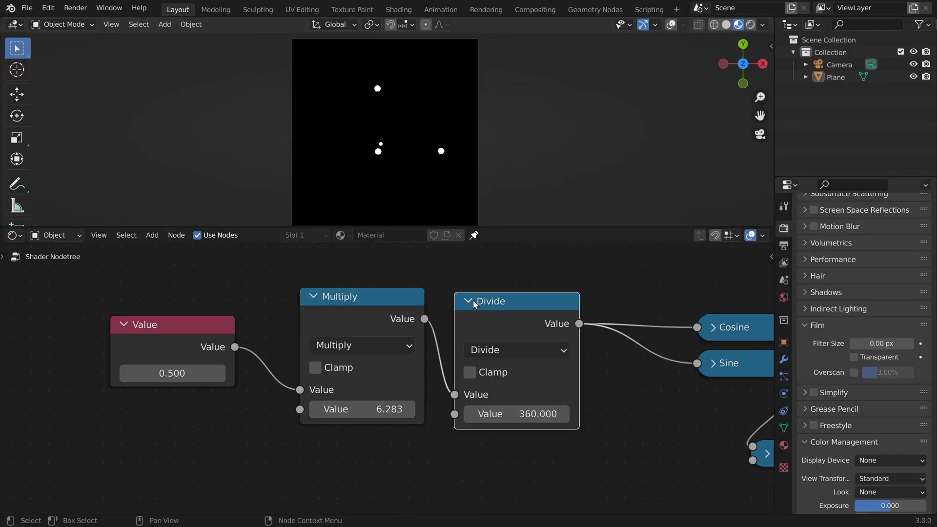
double_click(173, 373)
type("90.000")
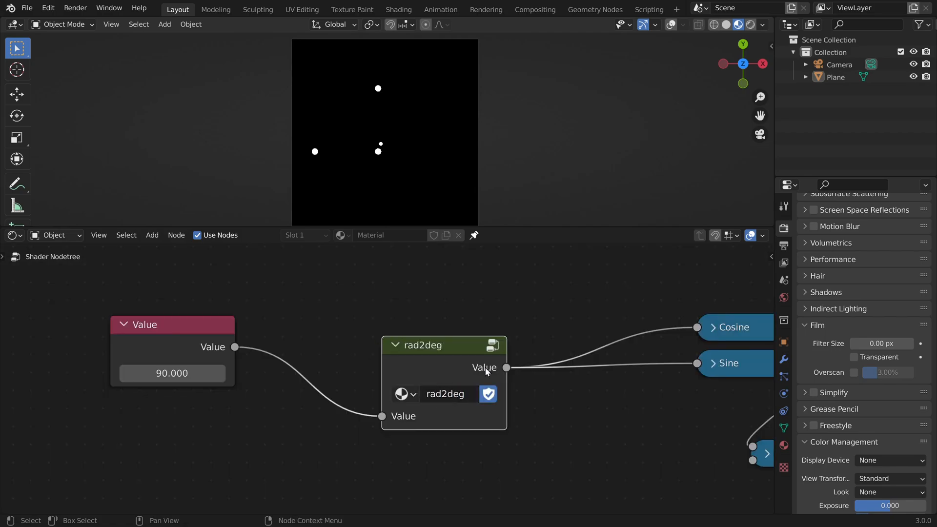
mouse_move(448, 366)
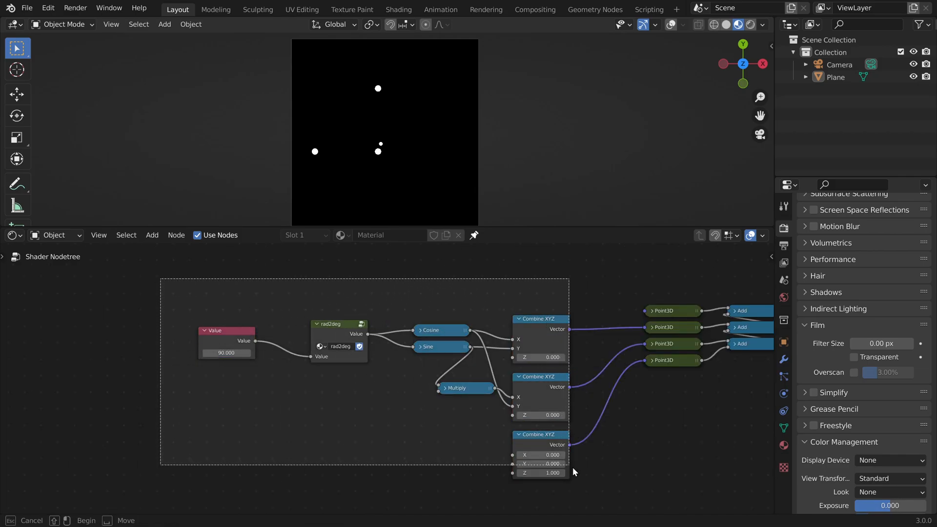
left_click(557, 298)
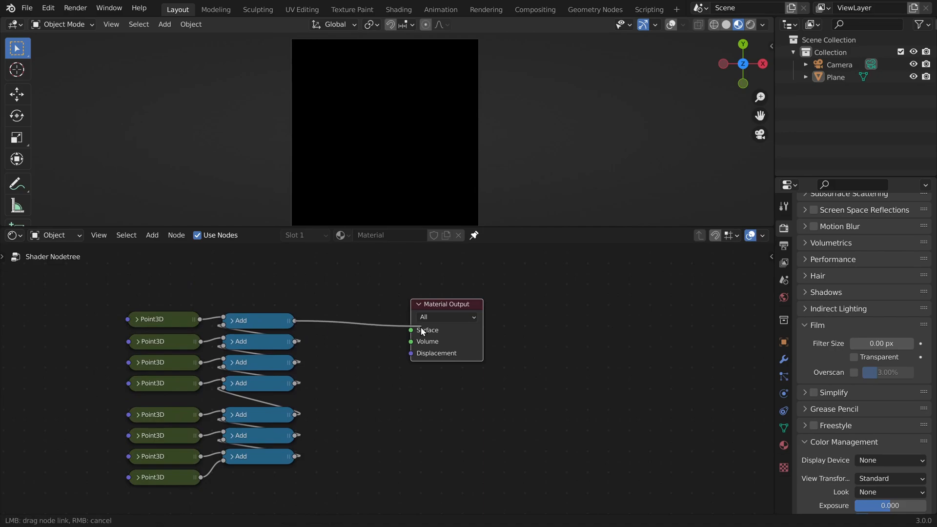
Copy the angle, rad2deg and axis-vector nodes and paste them inside the Point3D group
key("ctrl+c")
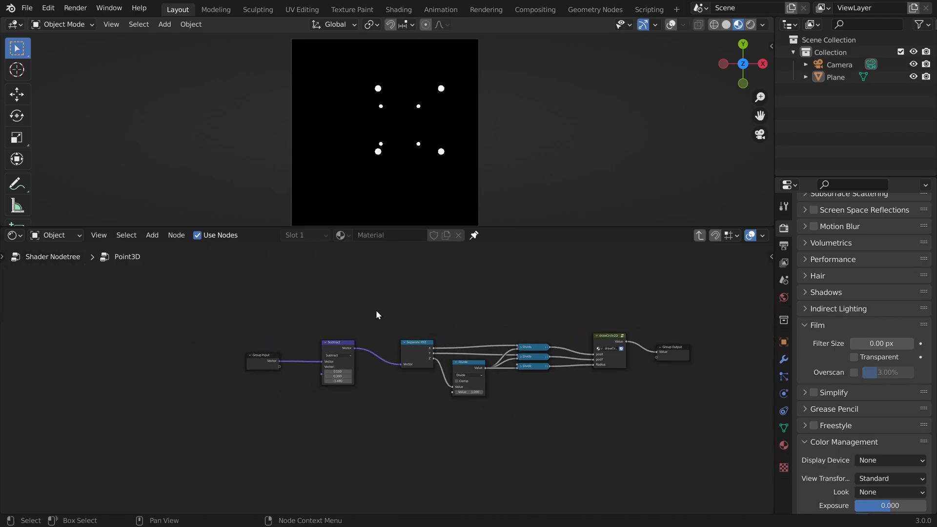
key("ctrl+v")
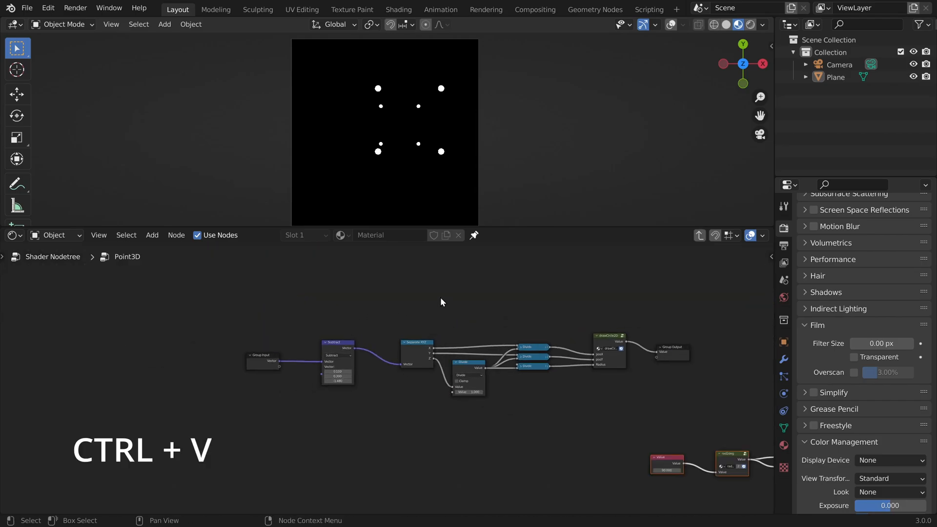
key("ctrl+v")
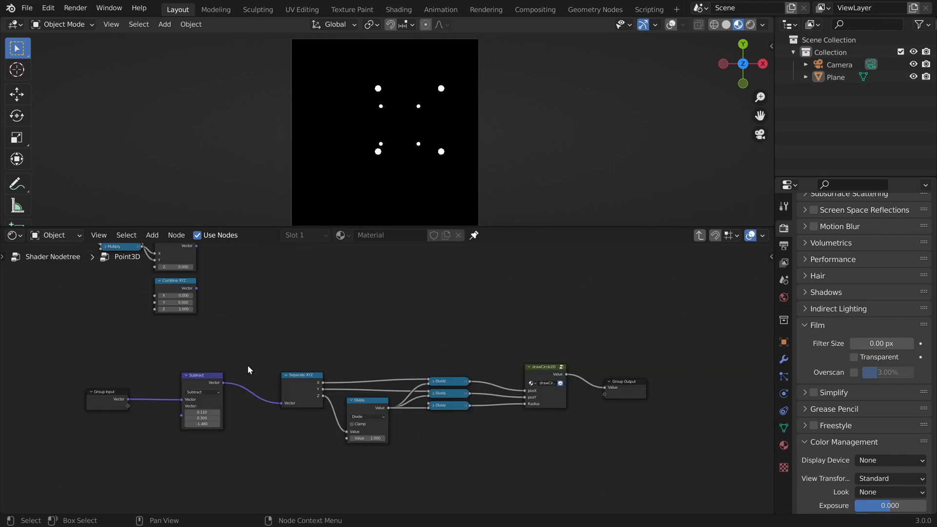
mouse_move(175, 343)
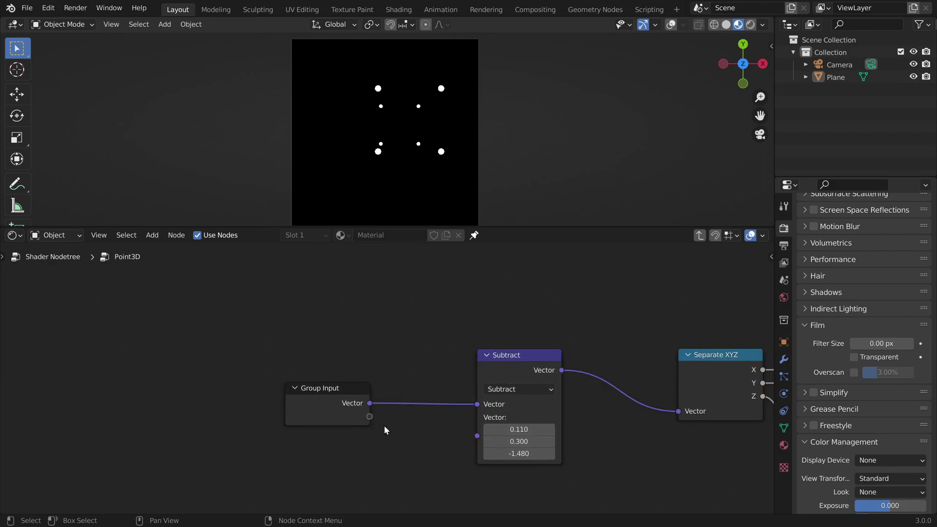
mouse_move(572, 388)
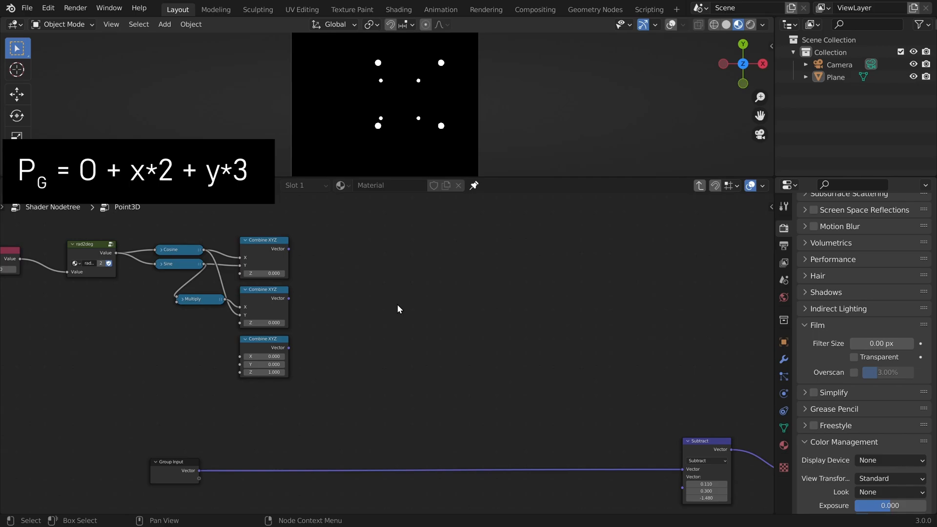
Add Combine XYZ and Vector Math Scale/Add nodes to build O + x·X + y·Y
type("comb")
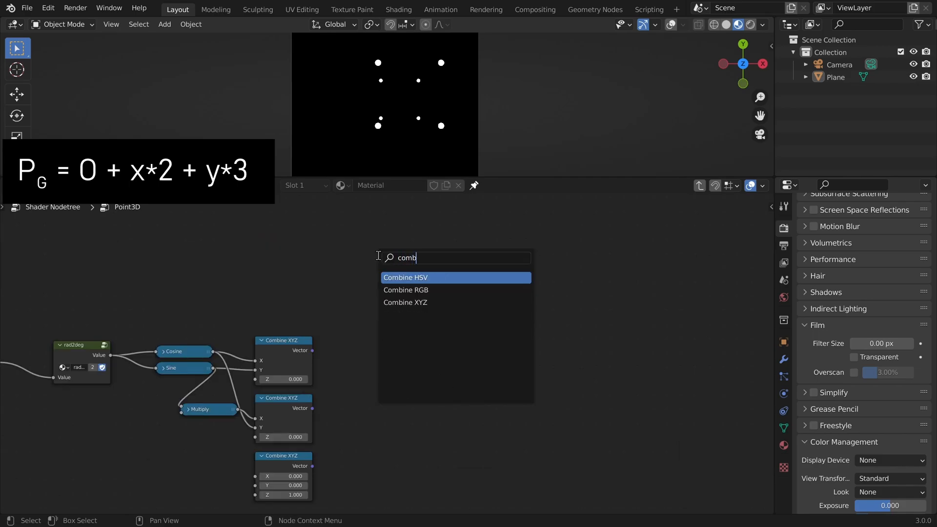
left_click(404, 301)
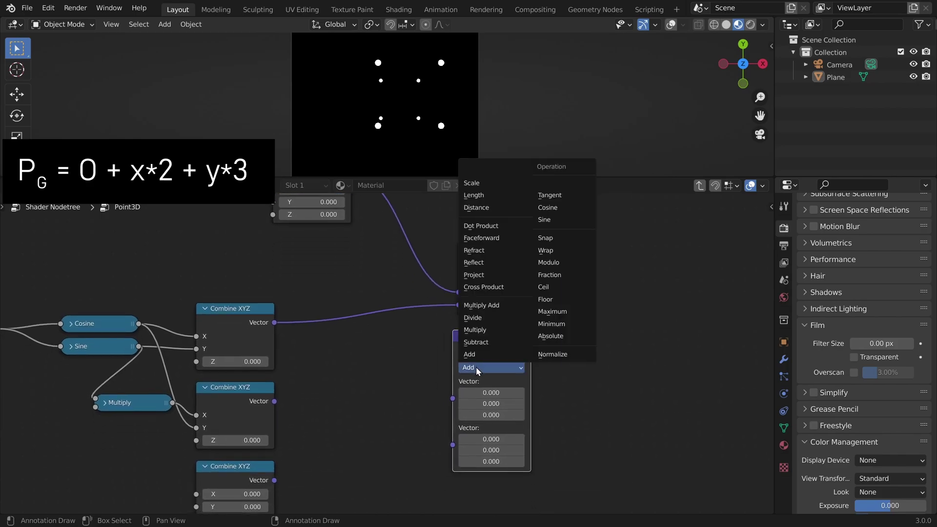
mouse_move(485, 186)
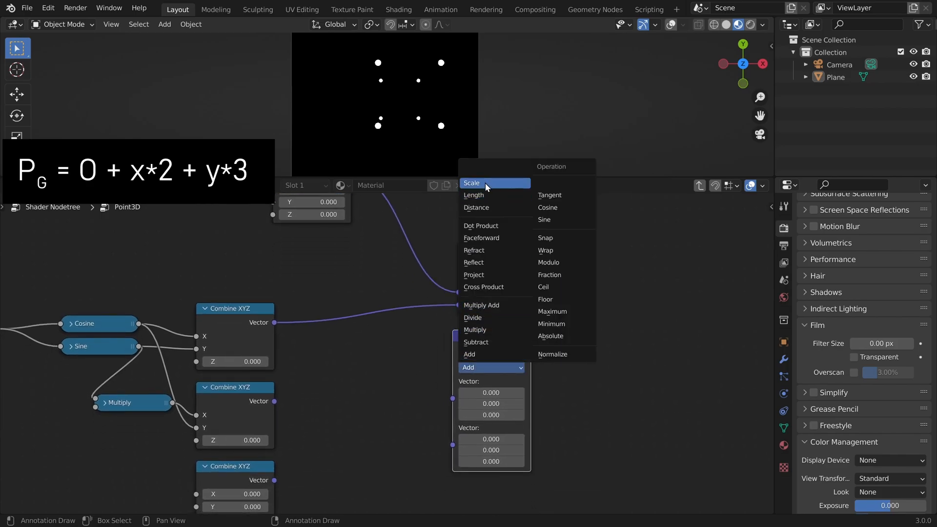
left_click(471, 183)
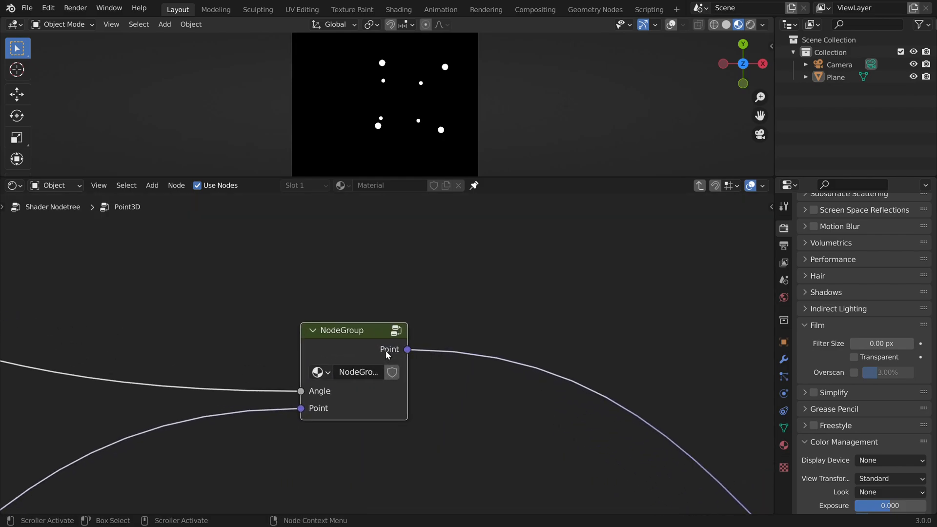
Name the group rotateZ with Fake User, set Angle 1.2 and Pivot (0.5, -1, 0.5)
left_click(392, 371)
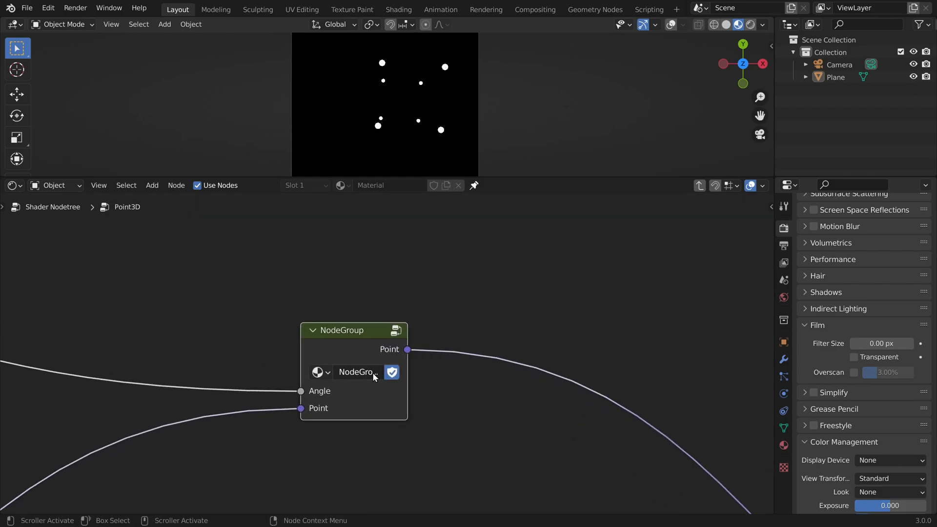
double_click(357, 372)
type("rotateZ")
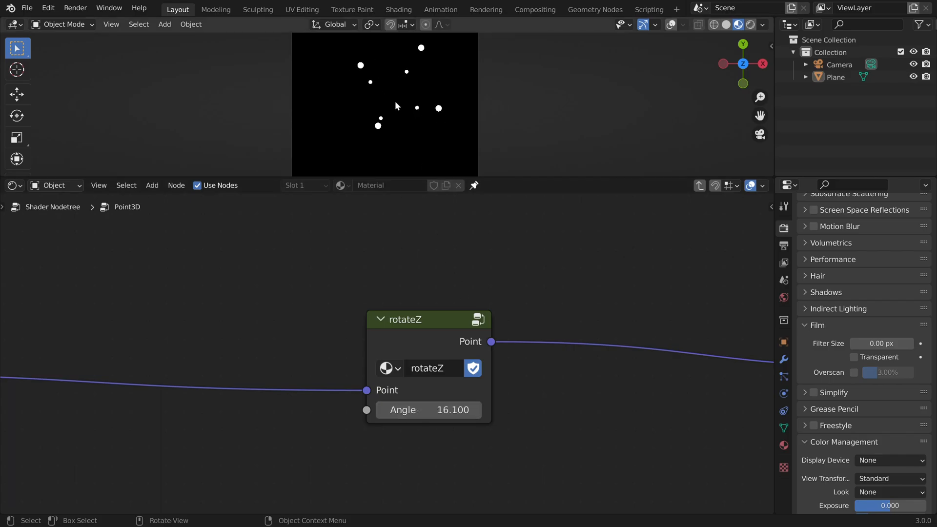
mouse_move(486, 153)
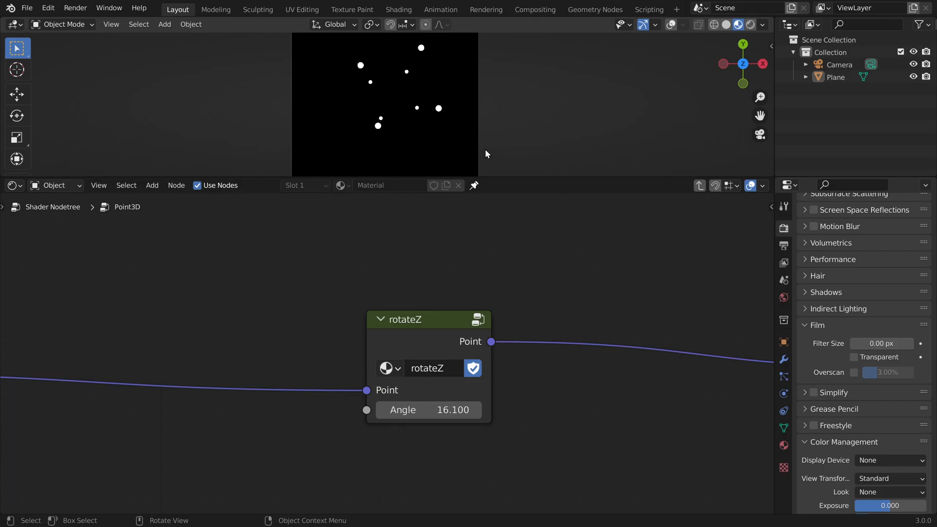
mouse_move(460, 147)
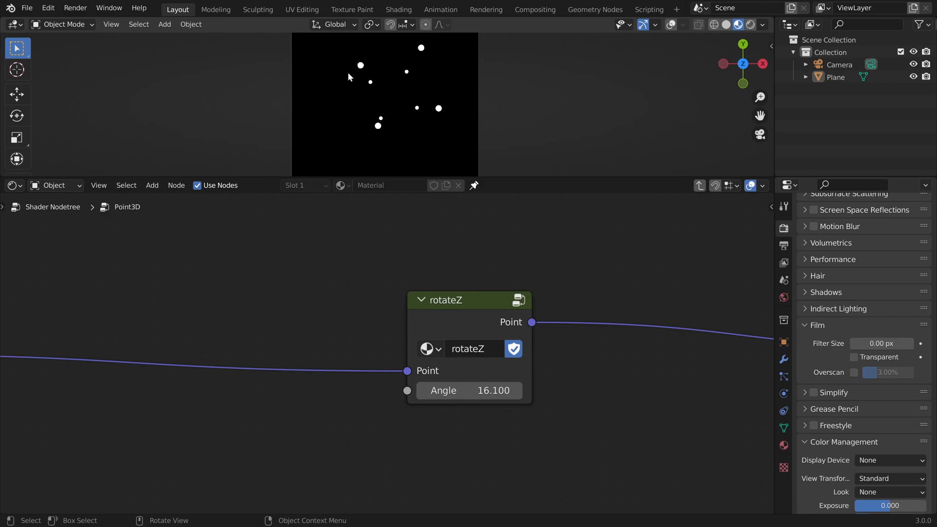
mouse_move(400, 89)
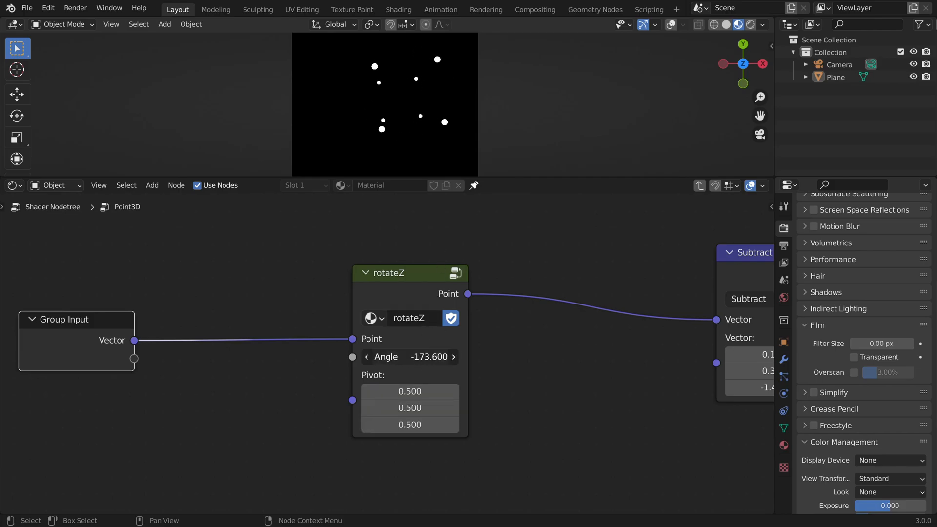
double_click(409, 408)
type("-1.000")
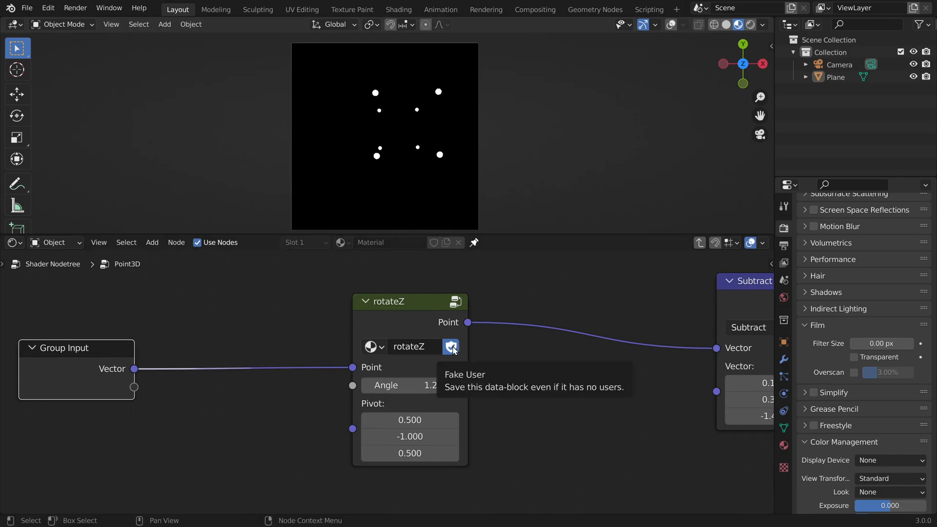
left_click(451, 346)
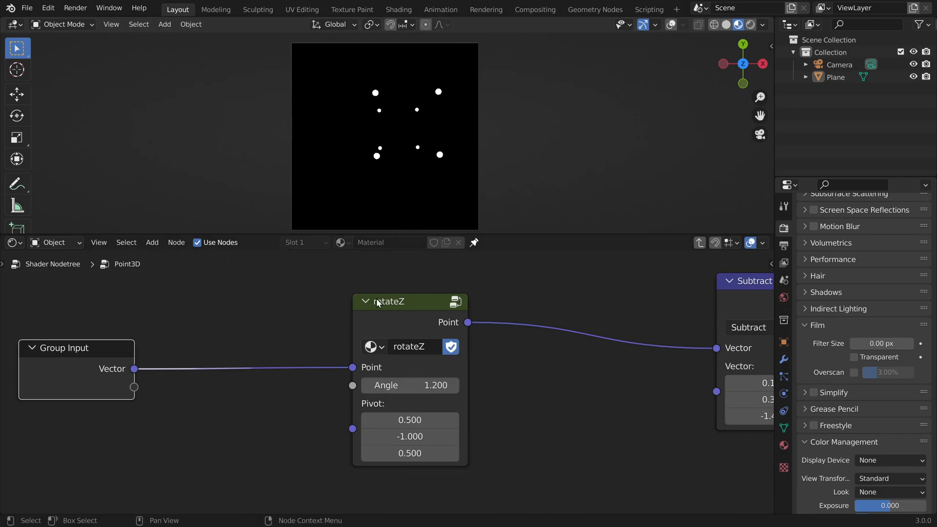
mouse_move(355, 371)
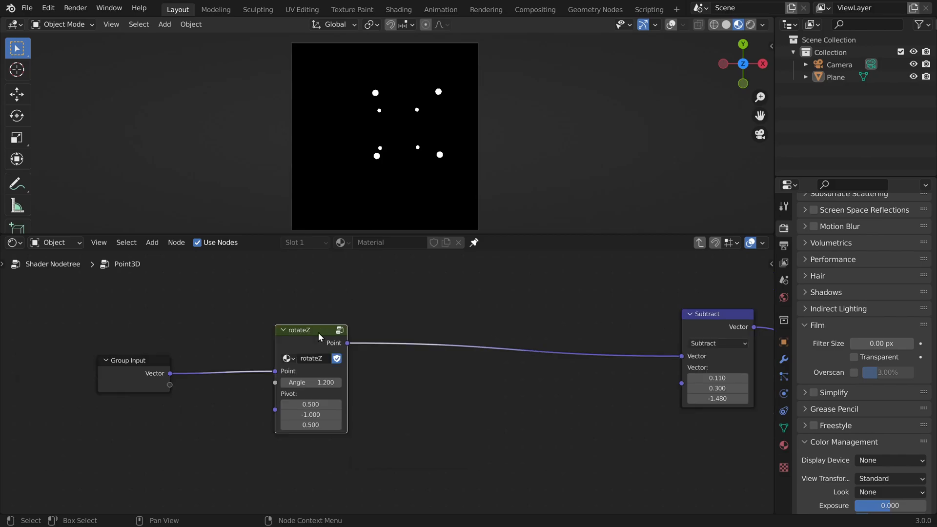
mouse_move(400, 80)
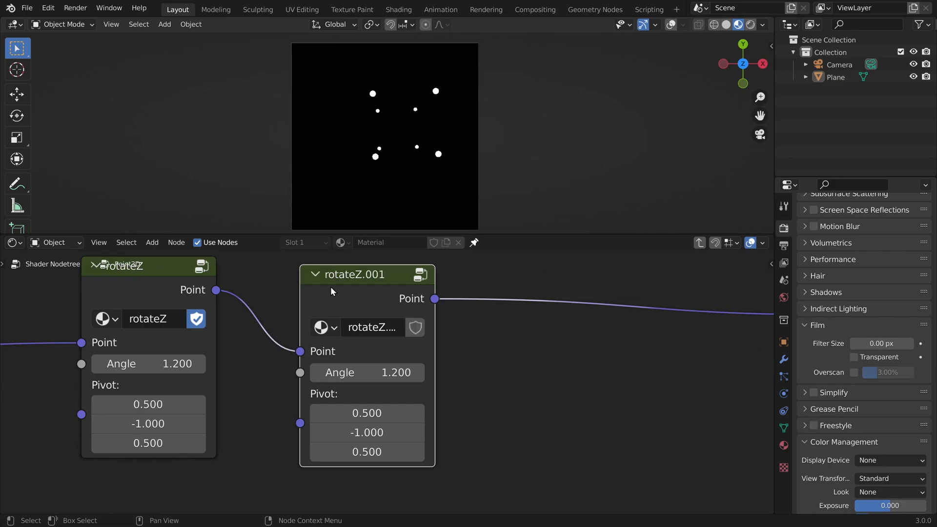
mouse_move(290, 339)
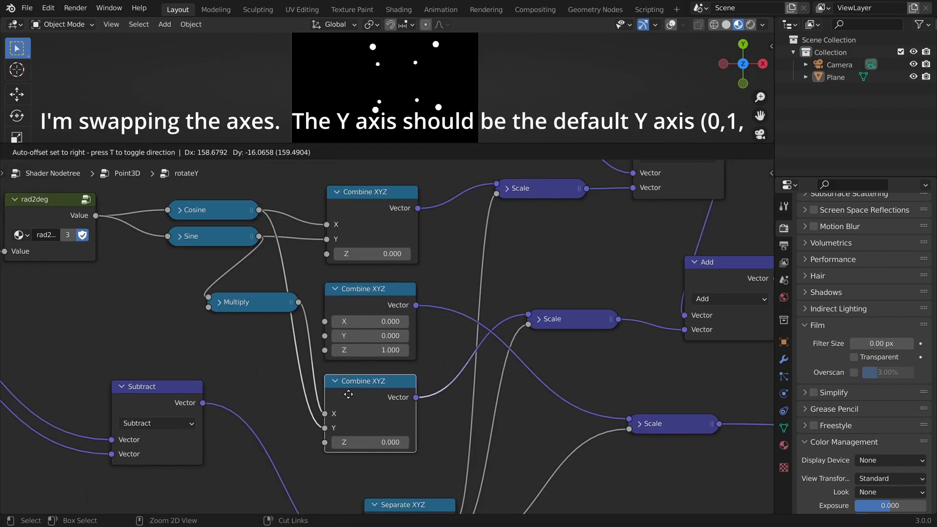
Swap the Combine XYZ axis vectors inside rotateY and rotateX
double_click(369, 335)
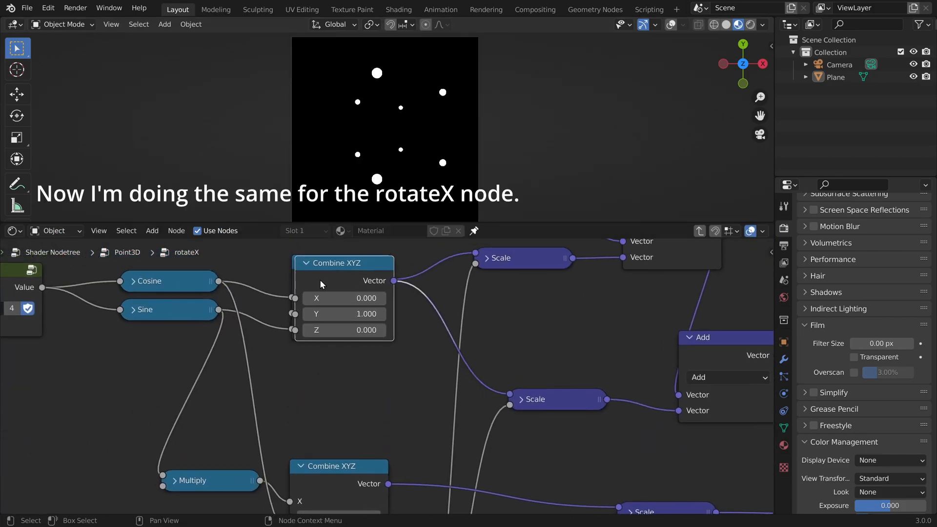
left_click(344, 297)
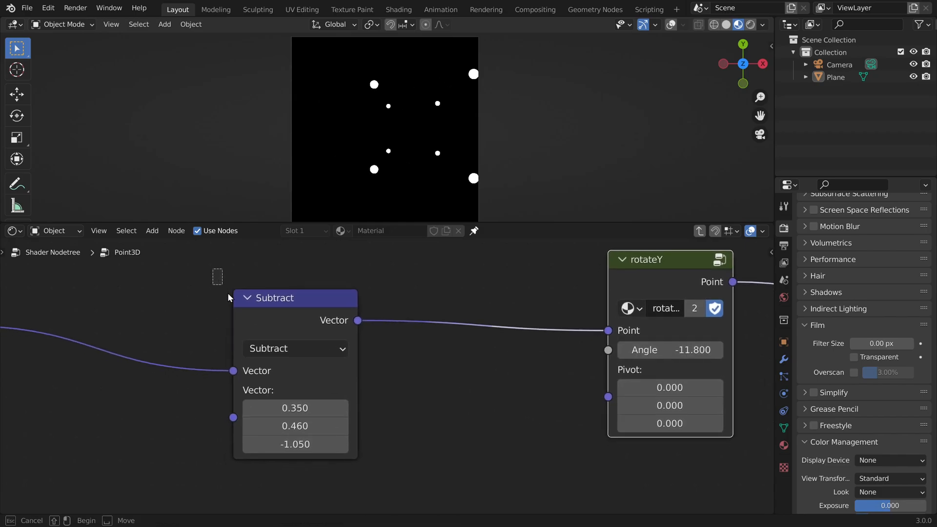
Feed Subtract's Vector output into rotateY's Point and set its Angle to -11.8
left_click(368, 460)
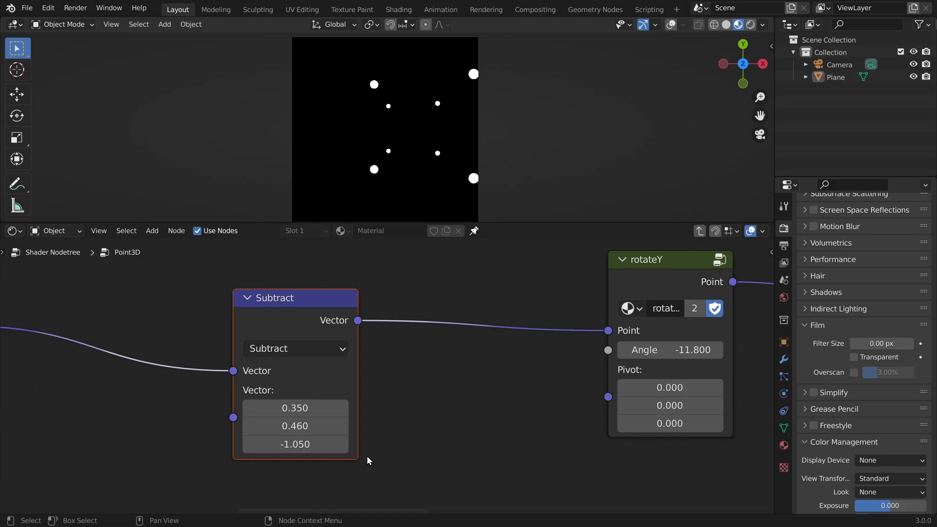
left_click(422, 394)
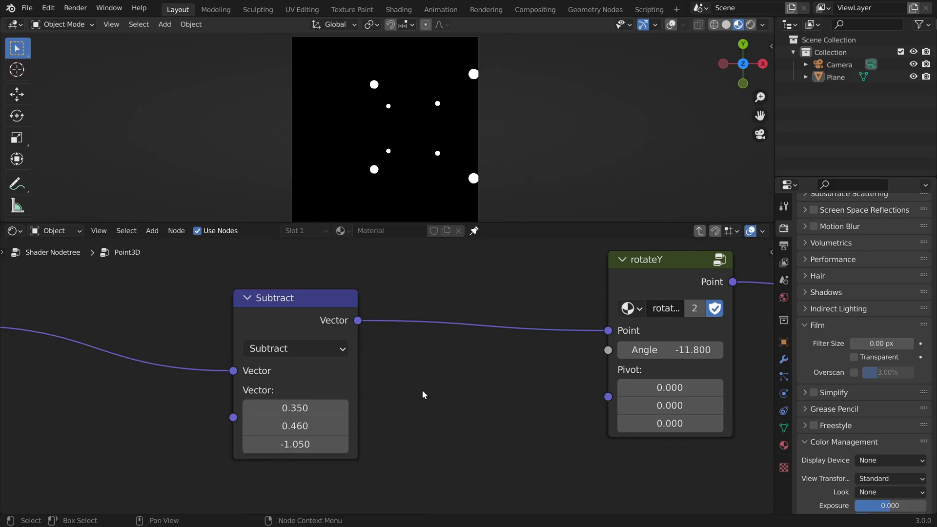
mouse_move(510, 310)
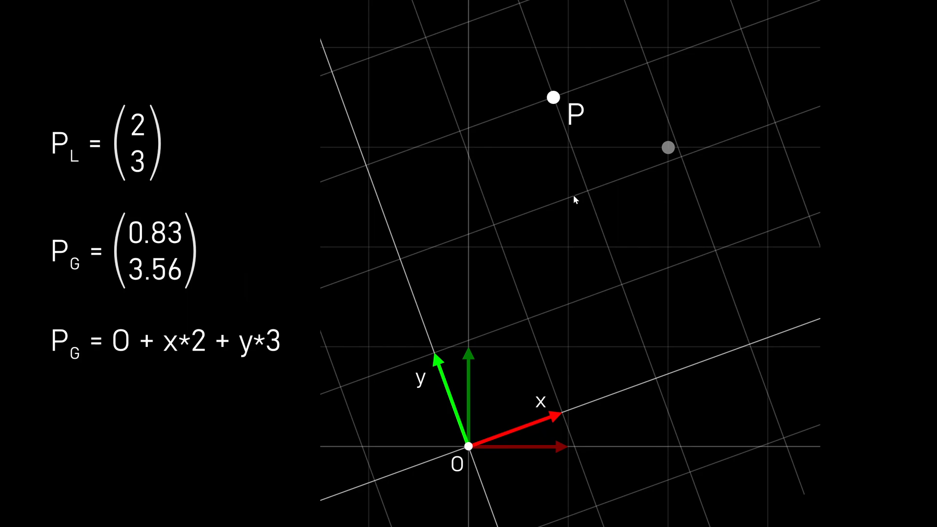
mouse_move(529, 142)
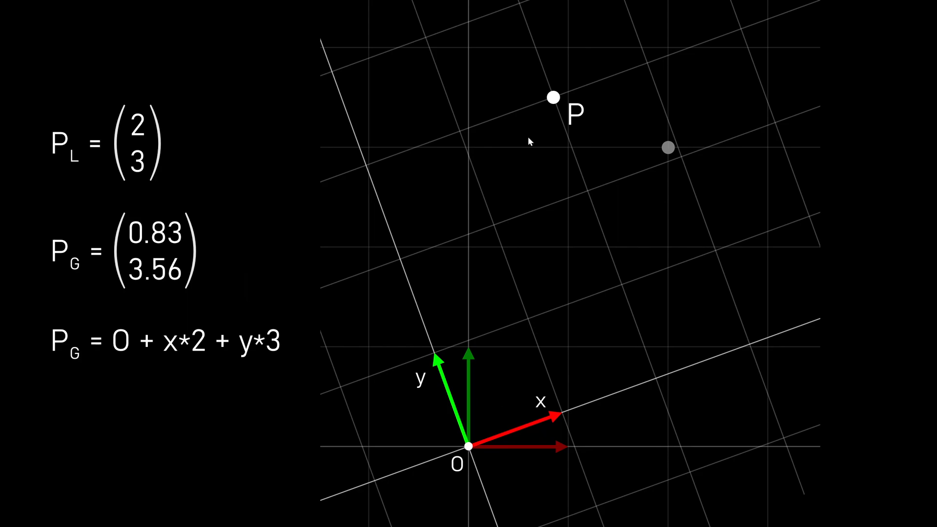
mouse_move(90, 167)
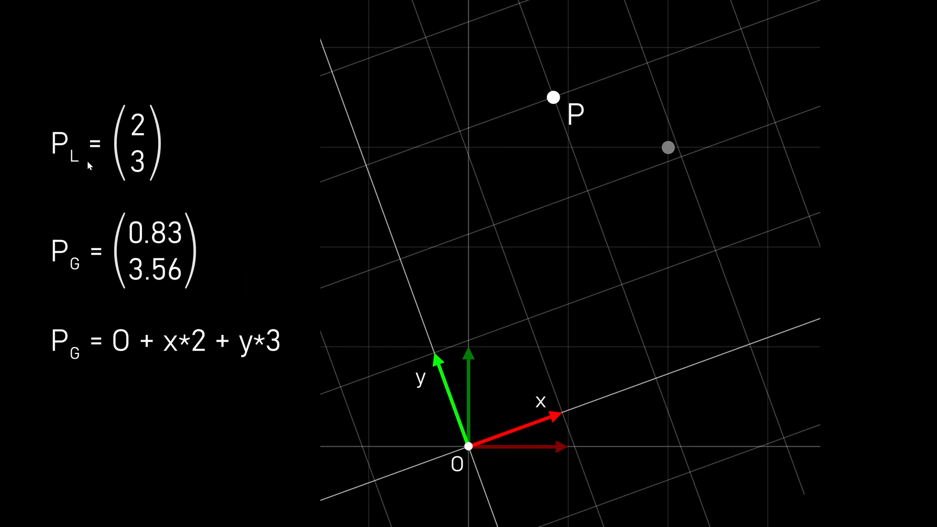
mouse_move(166, 273)
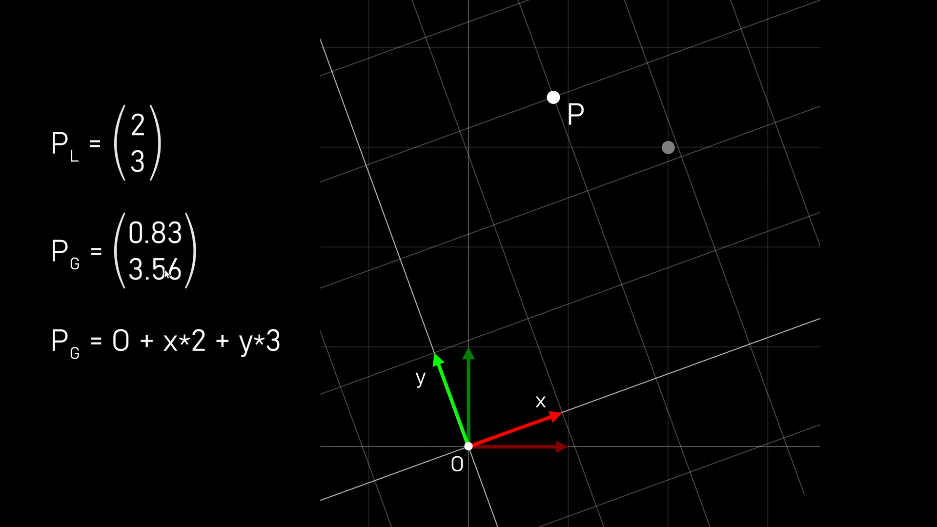
mouse_move(488, 286)
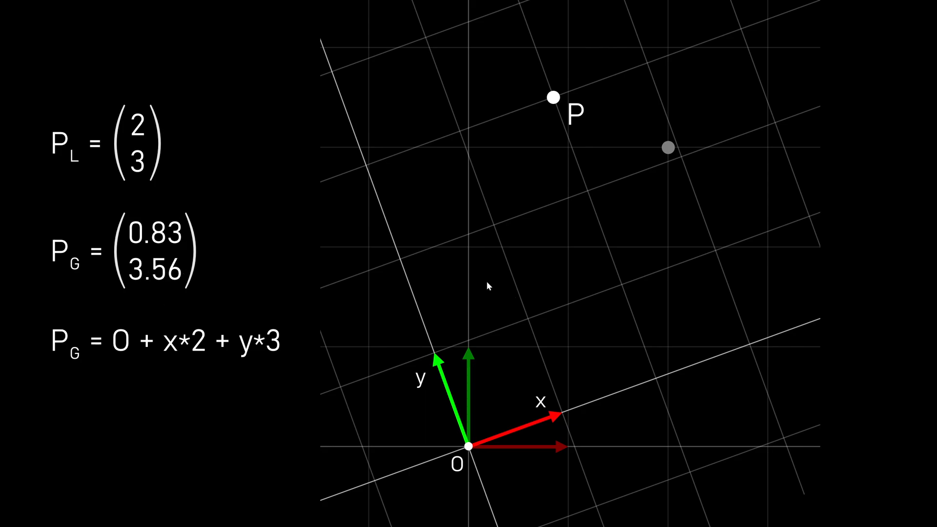
mouse_move(872, 275)
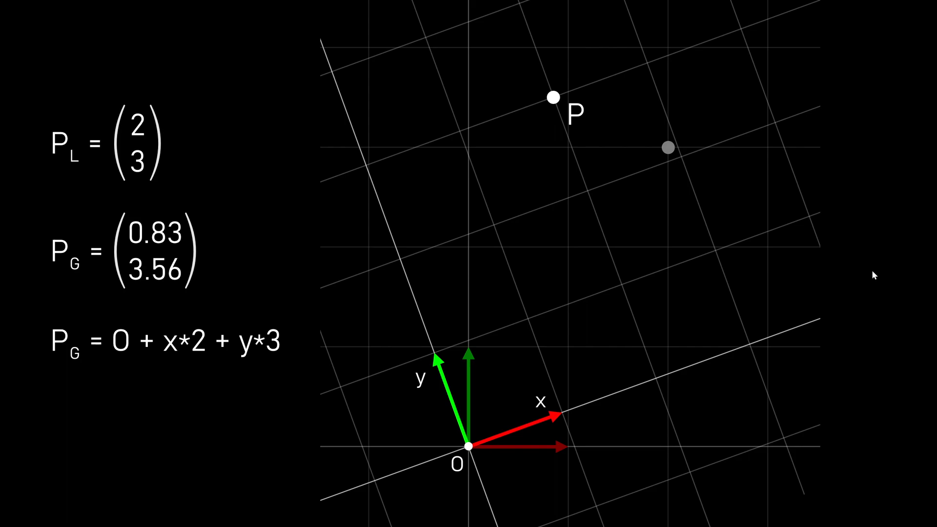
mouse_move(777, 253)
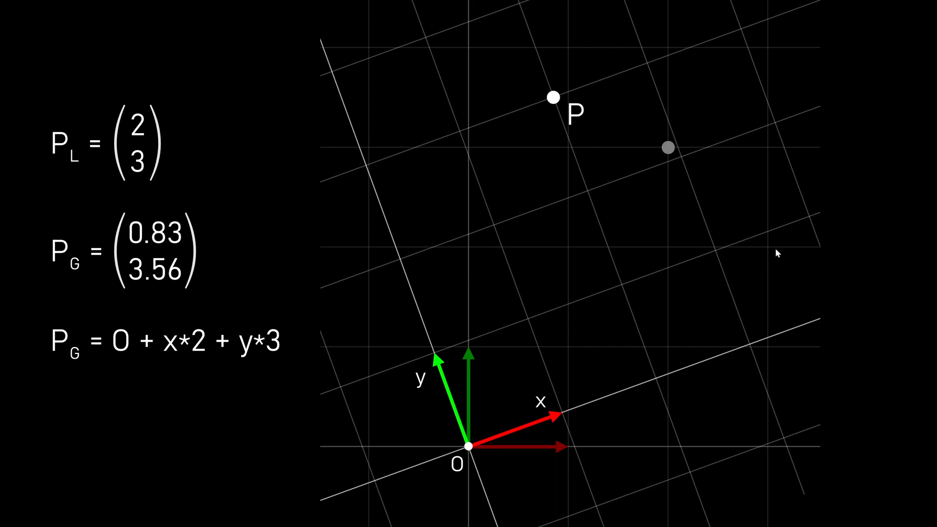
mouse_move(549, 101)
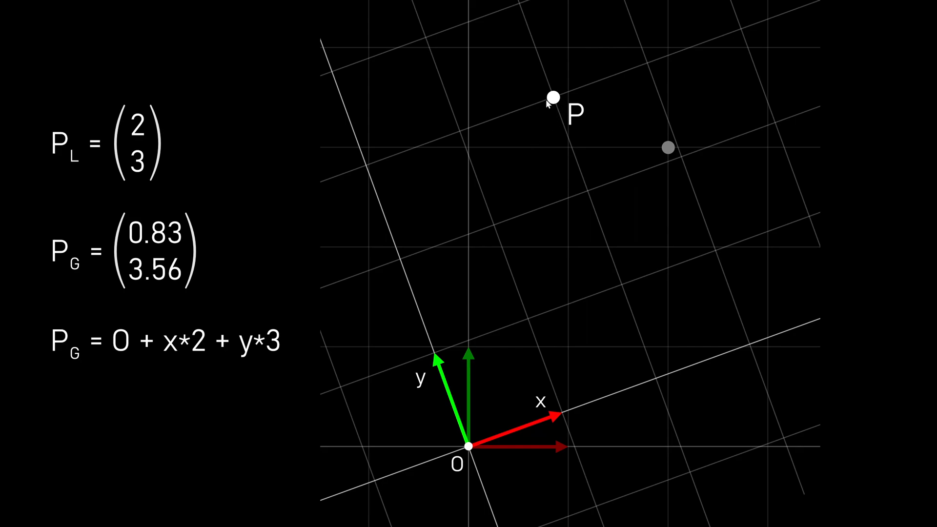
mouse_move(525, 136)
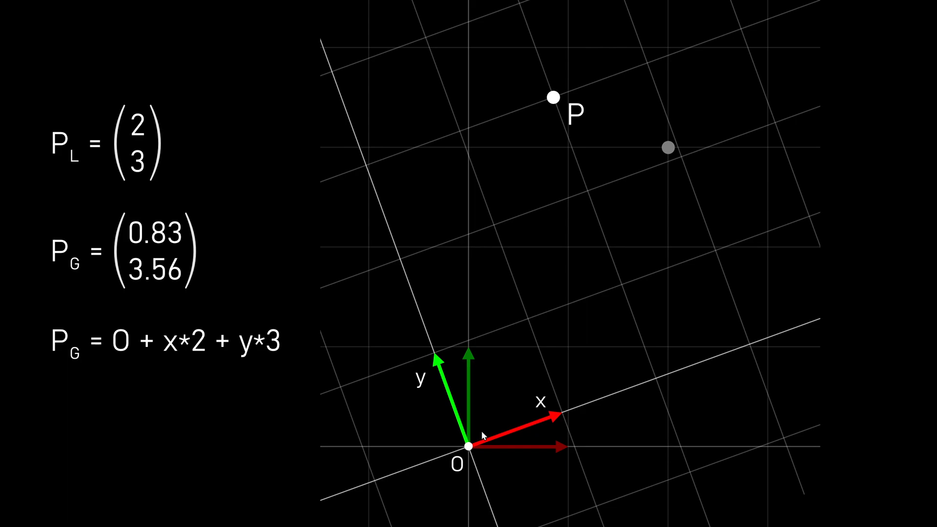
mouse_move(917, 304)
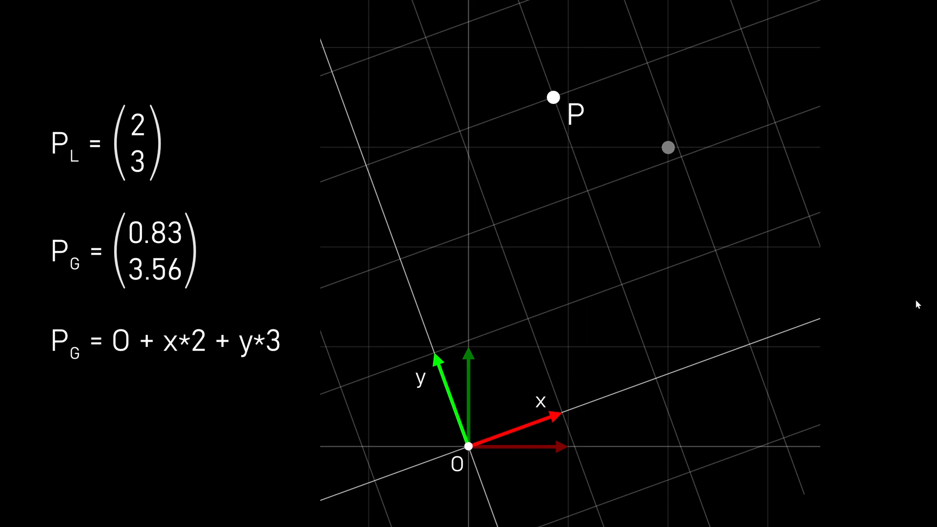
mouse_move(714, 323)
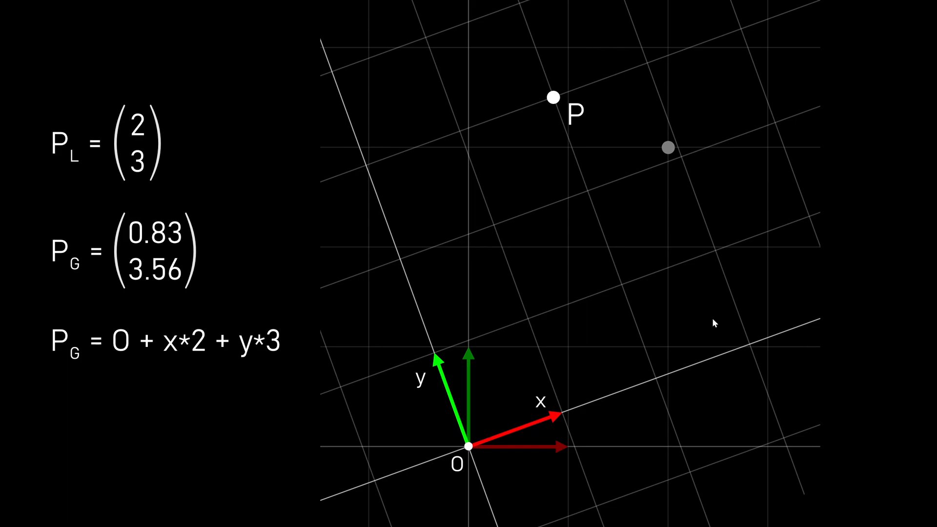
mouse_move(595, 251)
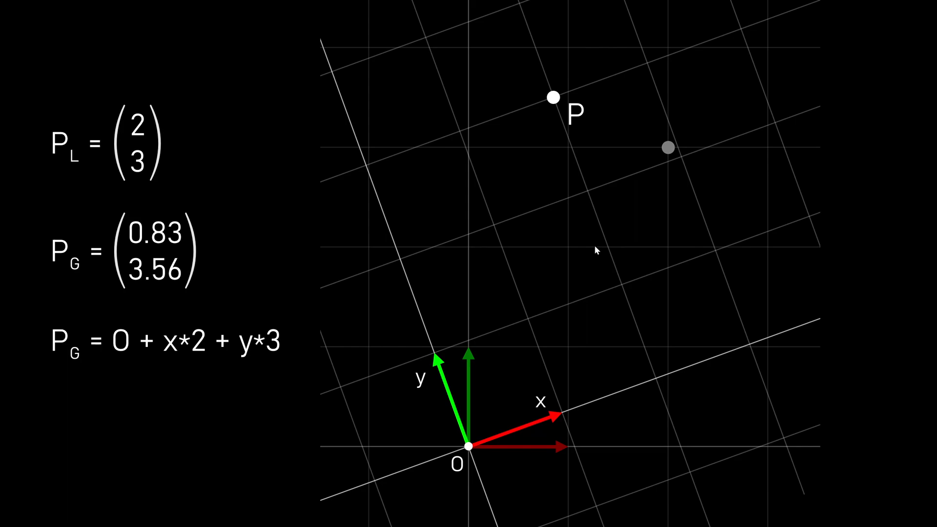
mouse_move(562, 214)
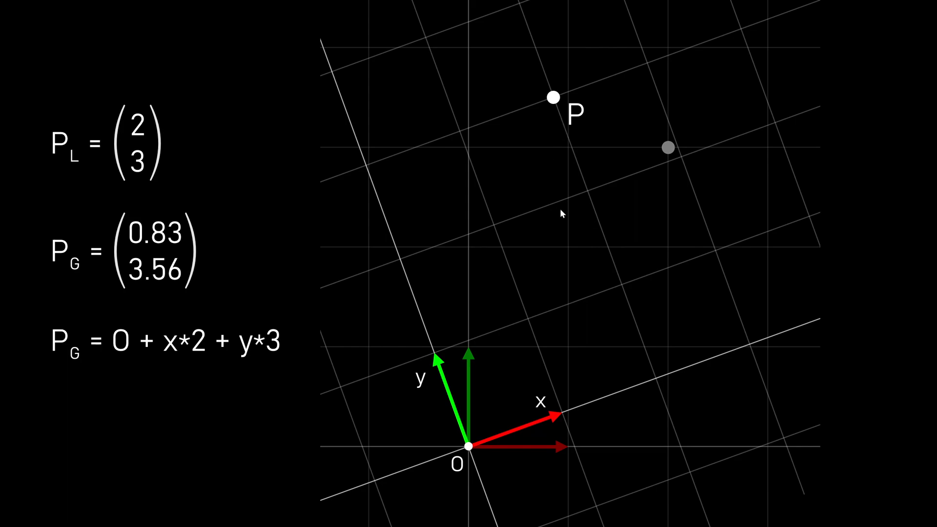
mouse_move(649, 389)
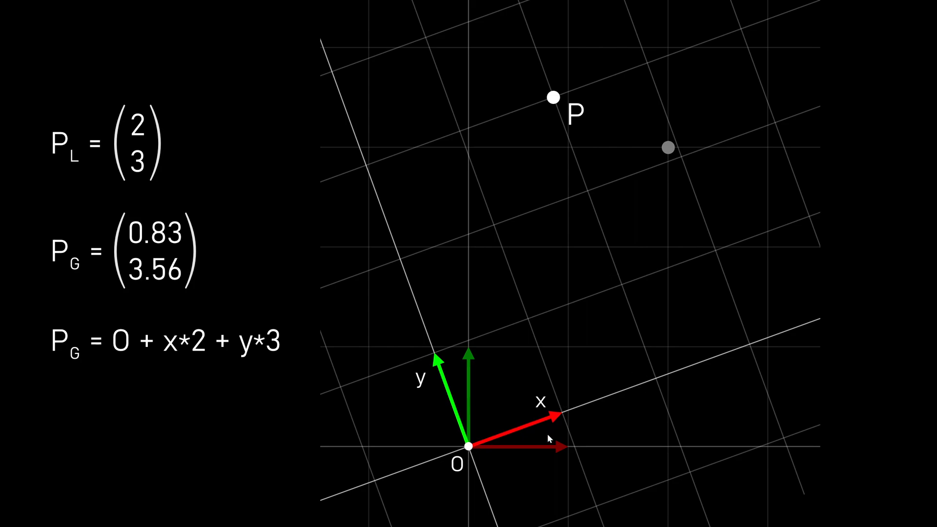
mouse_move(577, 123)
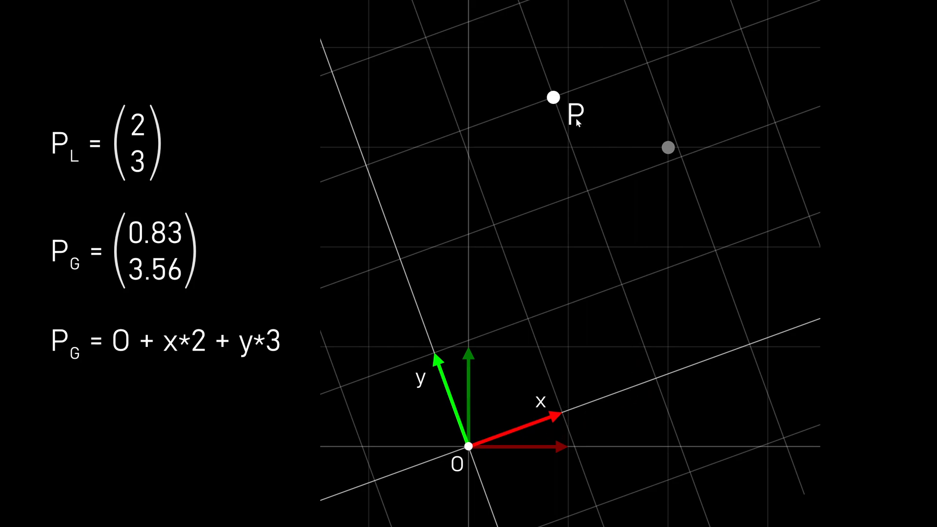
mouse_move(644, 377)
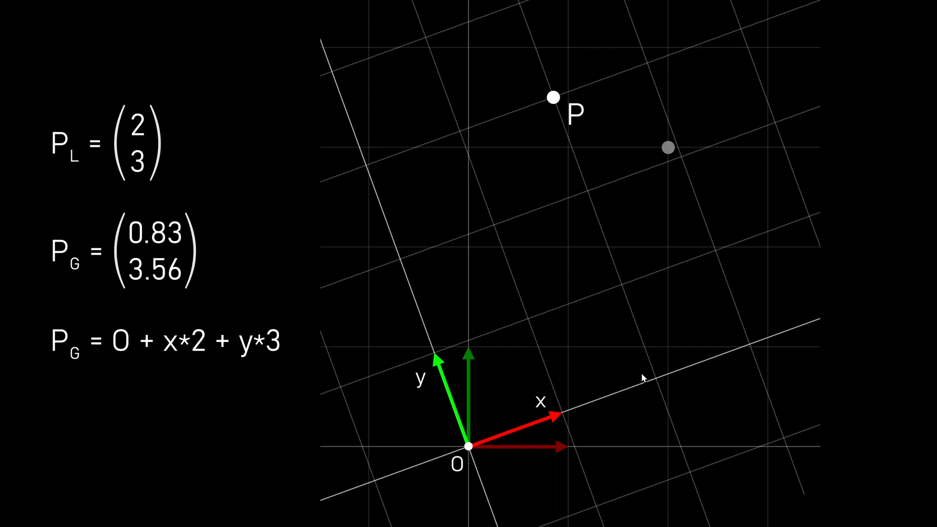
mouse_move(765, 340)
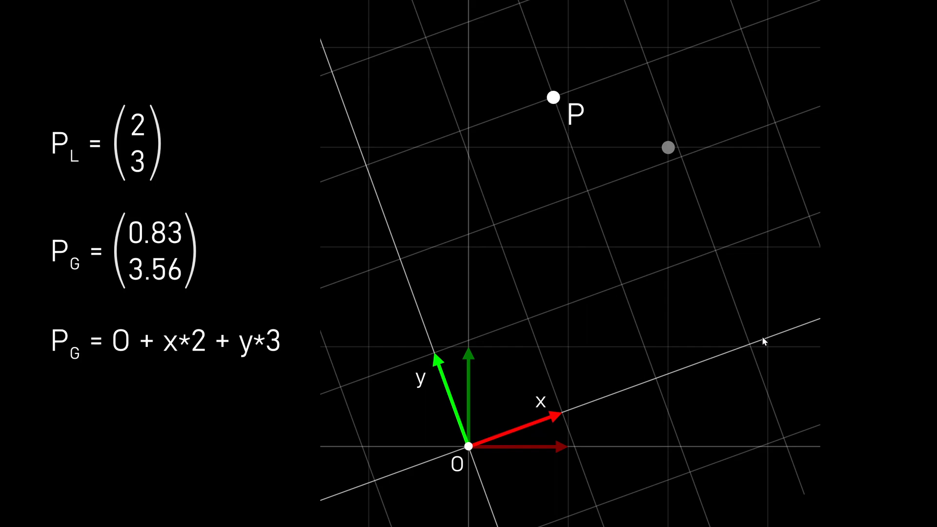
mouse_move(451, 240)
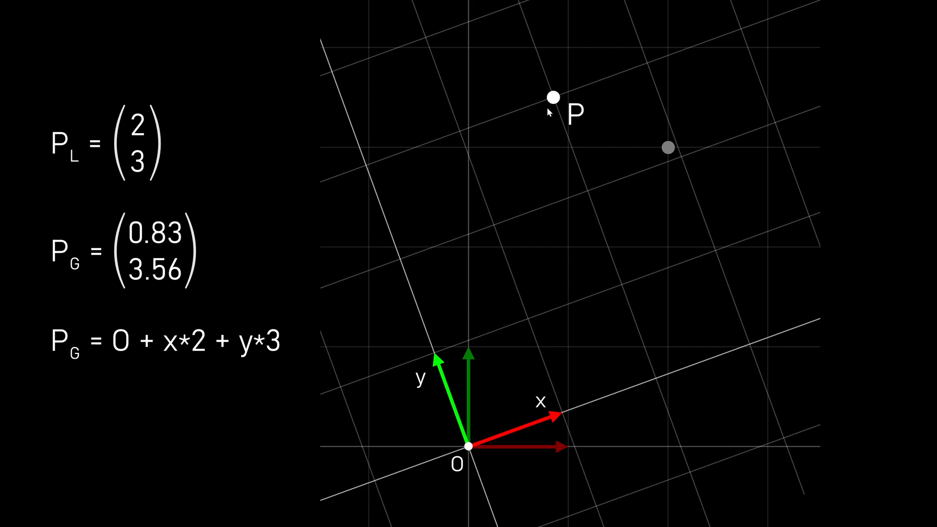
mouse_move(398, 210)
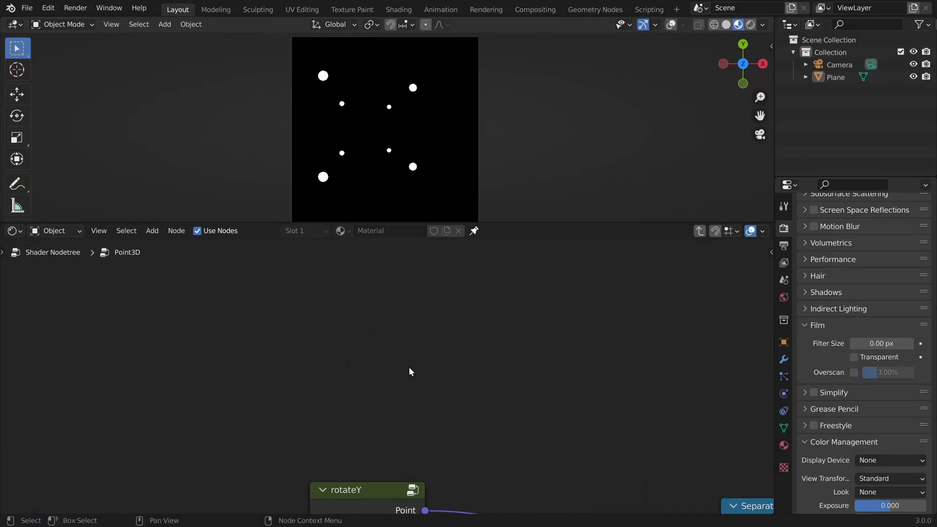
Add a Vector Math node set to Dot Product above rotateY
type("math")
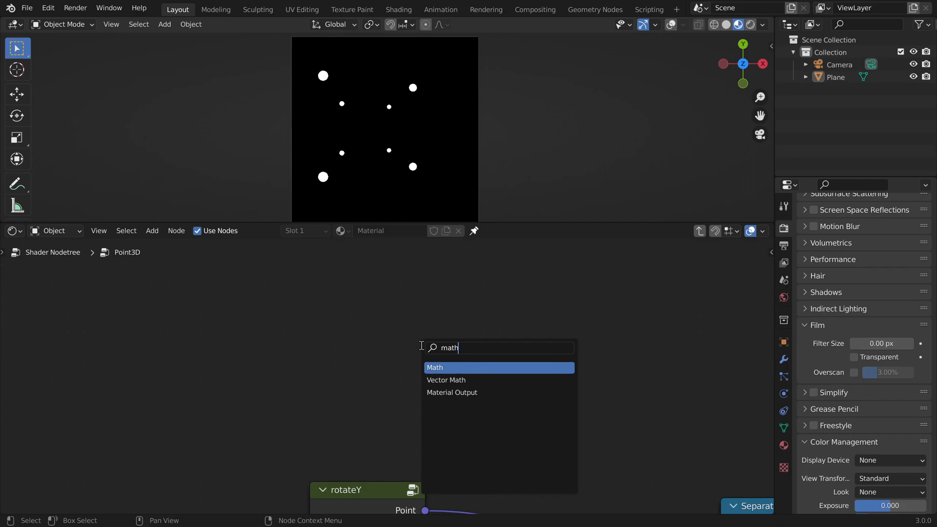
left_click(434, 366)
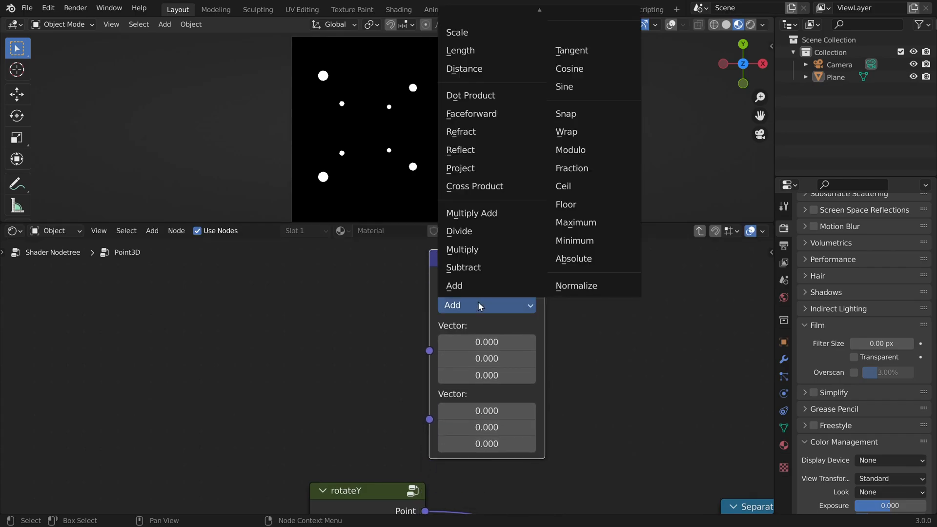
left_click(470, 95)
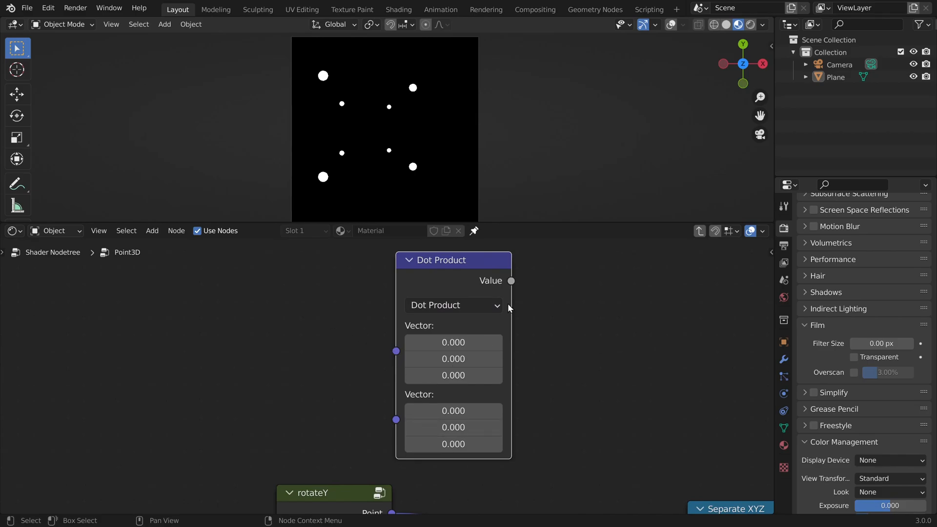
mouse_move(596, 285)
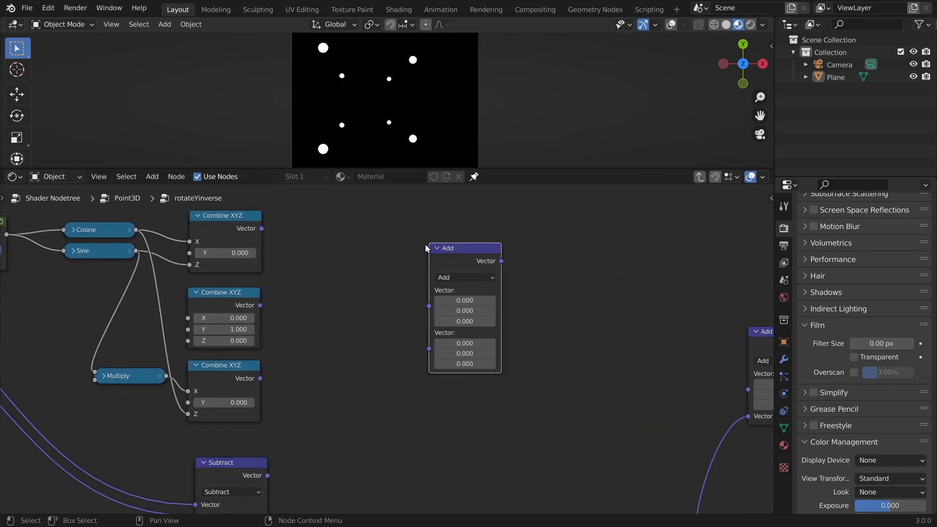
Add a Combine XYZ node to merge the three Dot Product results into the Point output vector
left_click(464, 276)
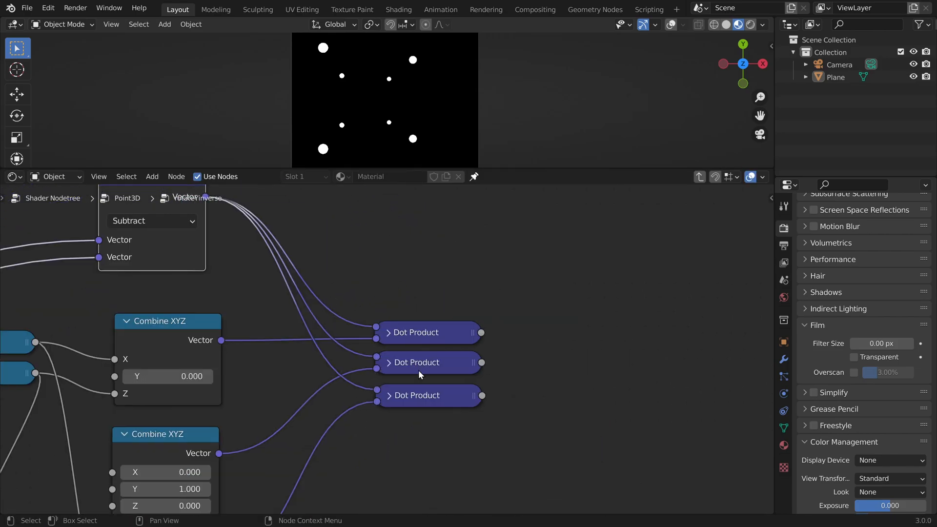
type("combin")
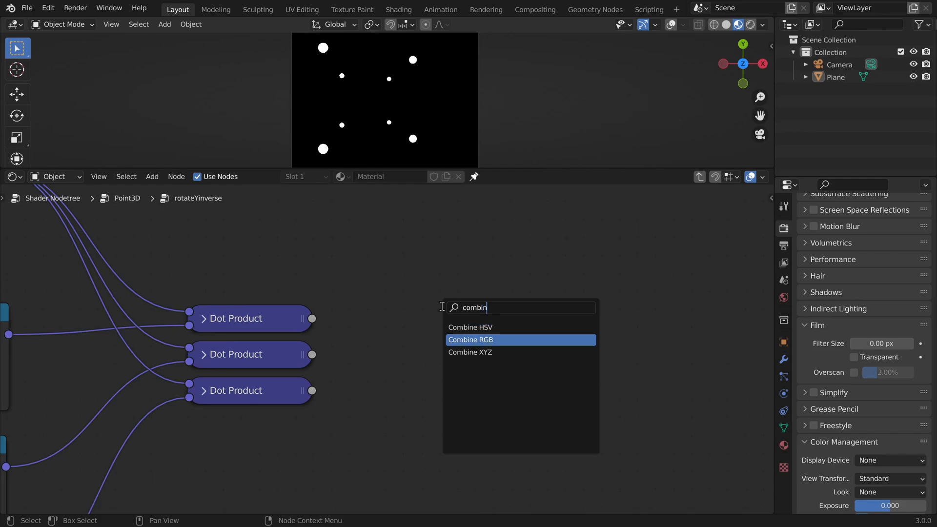
left_click(469, 352)
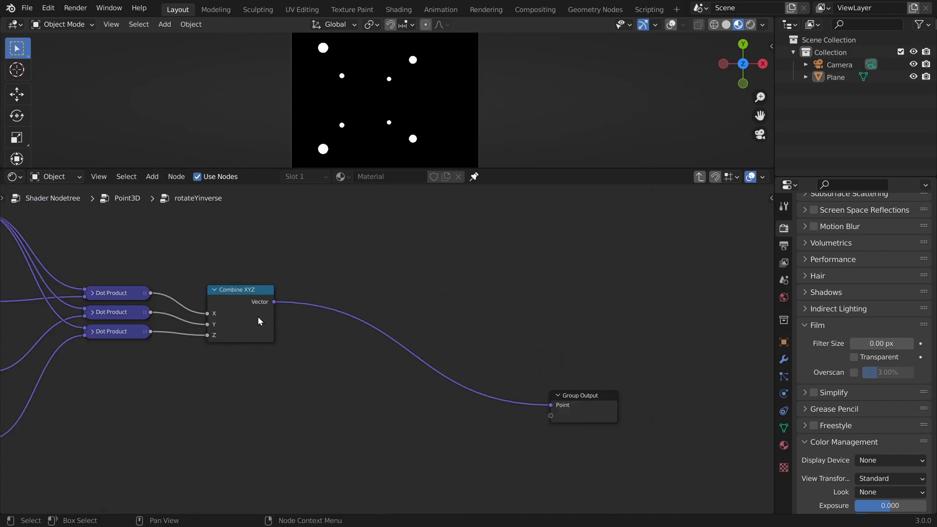
mouse_move(229, 357)
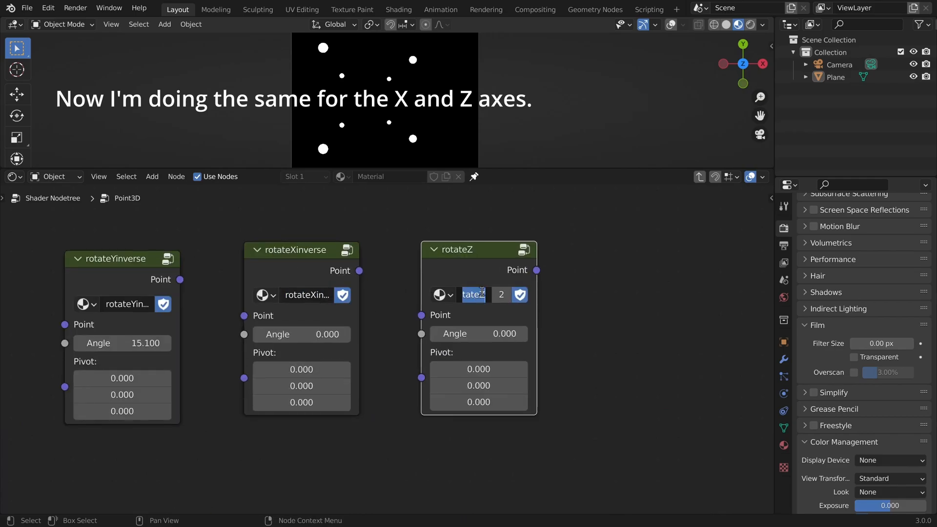
Search for a Dot Product node inside the new rotateXinverse group
type("dot")
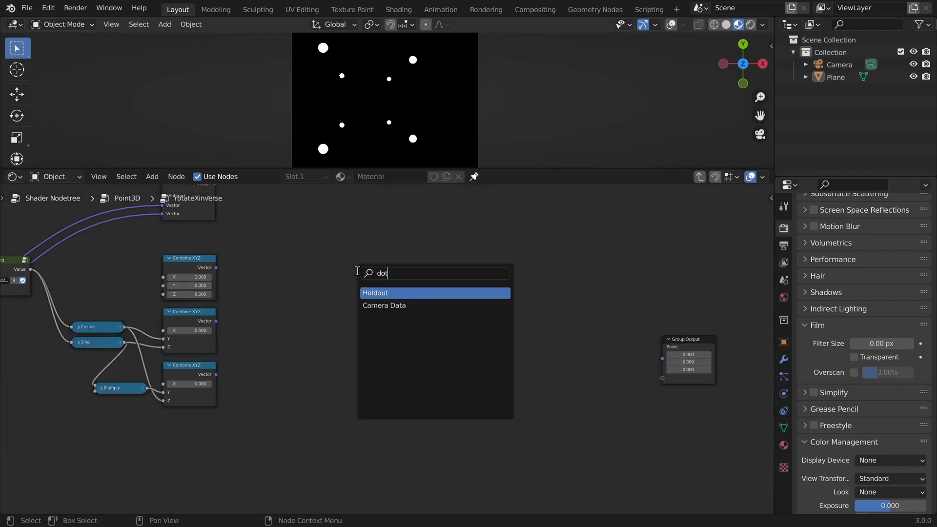